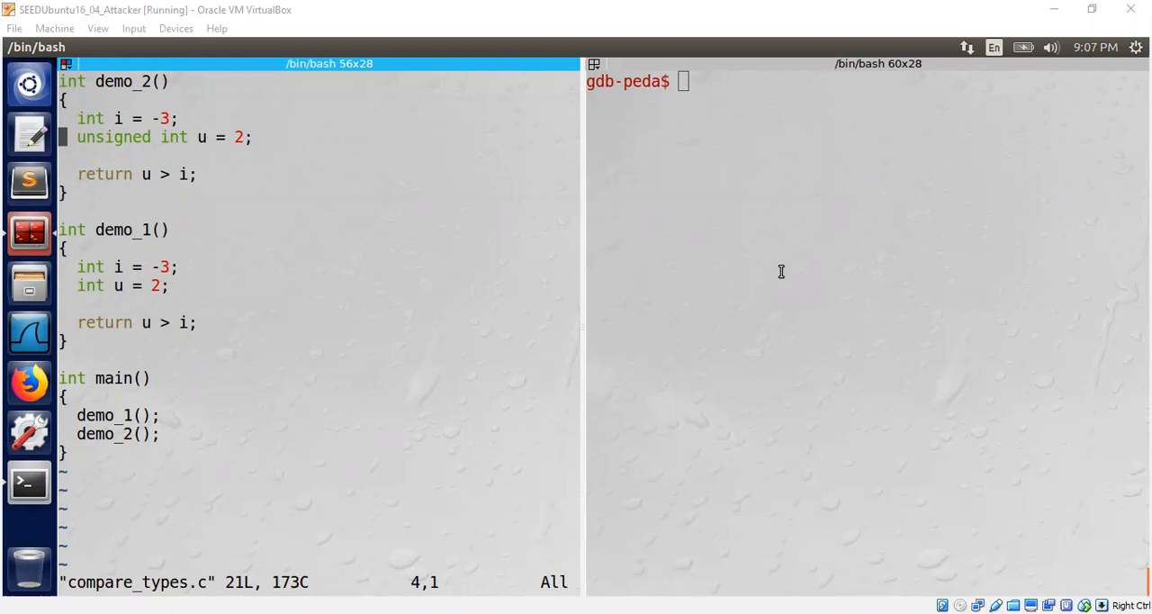
mouse_move(111, 231)
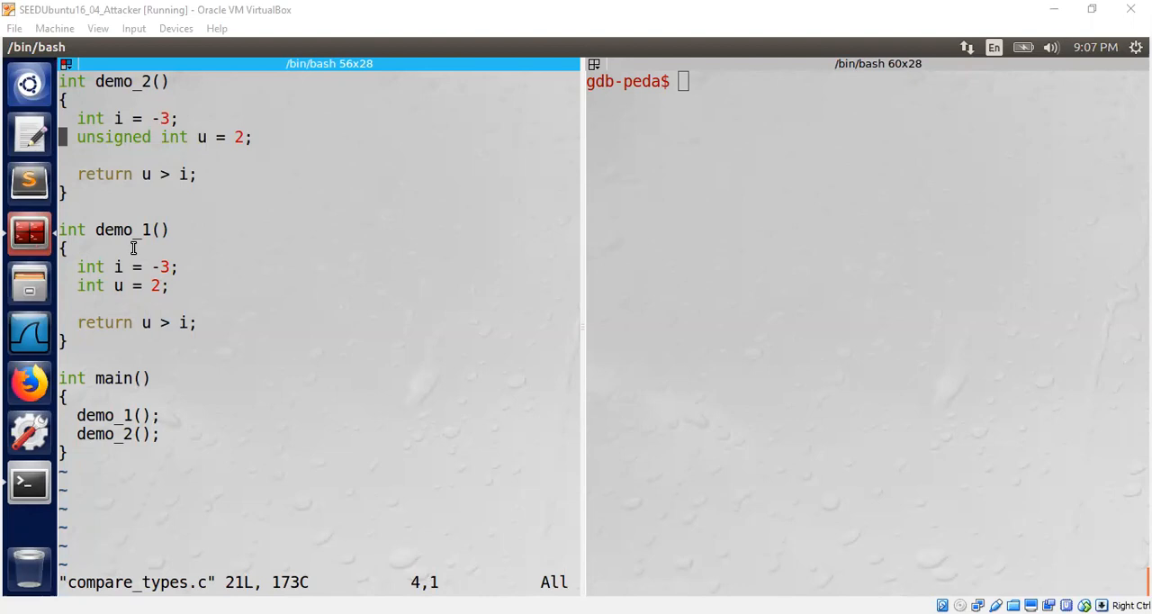
mouse_move(94, 290)
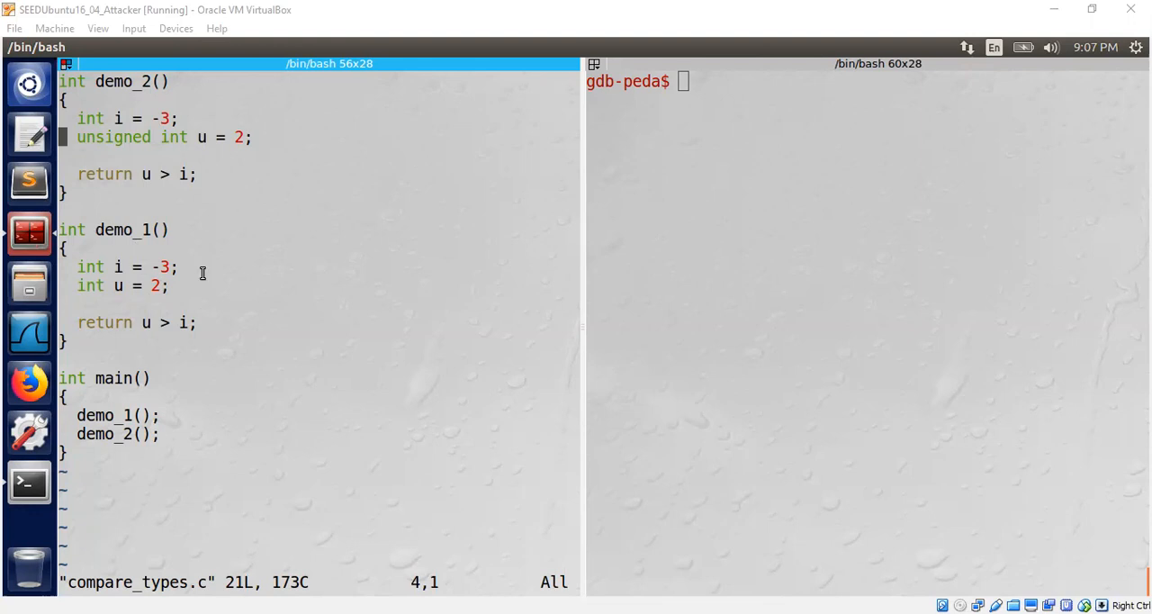
Highlight demo_1's stored values 2 and -3 and the cmp operand -0x8(%ebp)
double_click(144, 267)
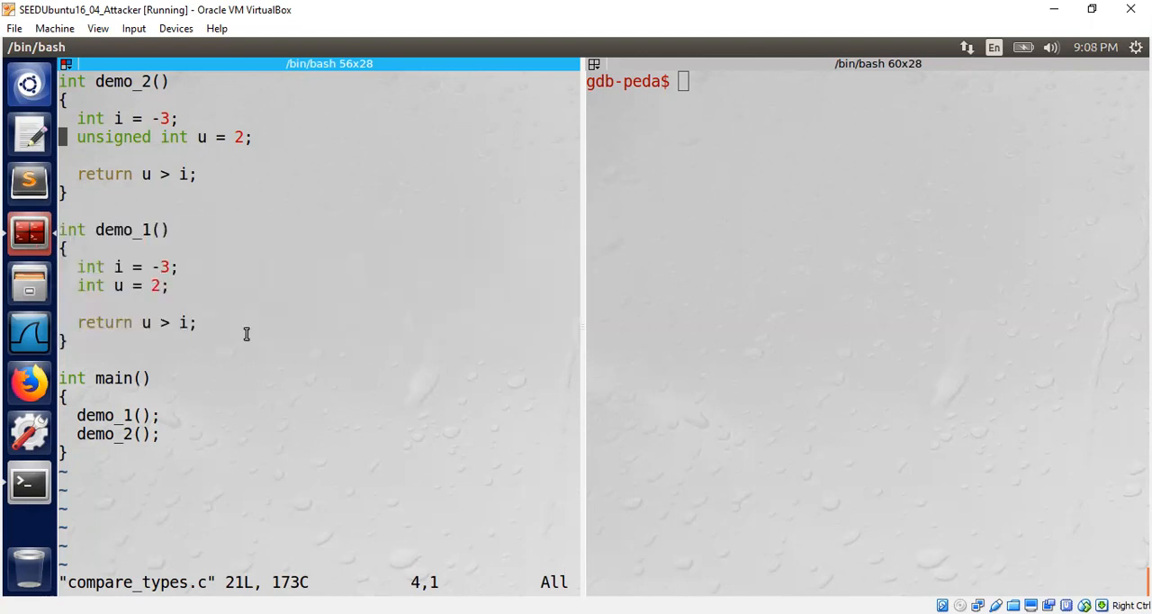
left_click(774, 107)
type("disass demo_1")
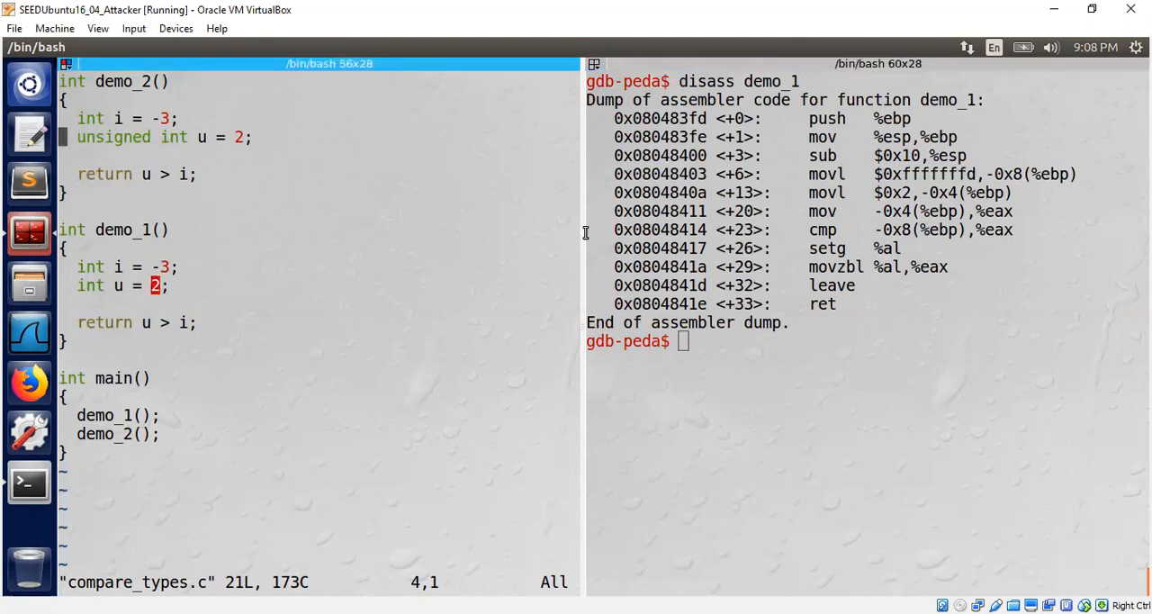
mouse_move(976, 174)
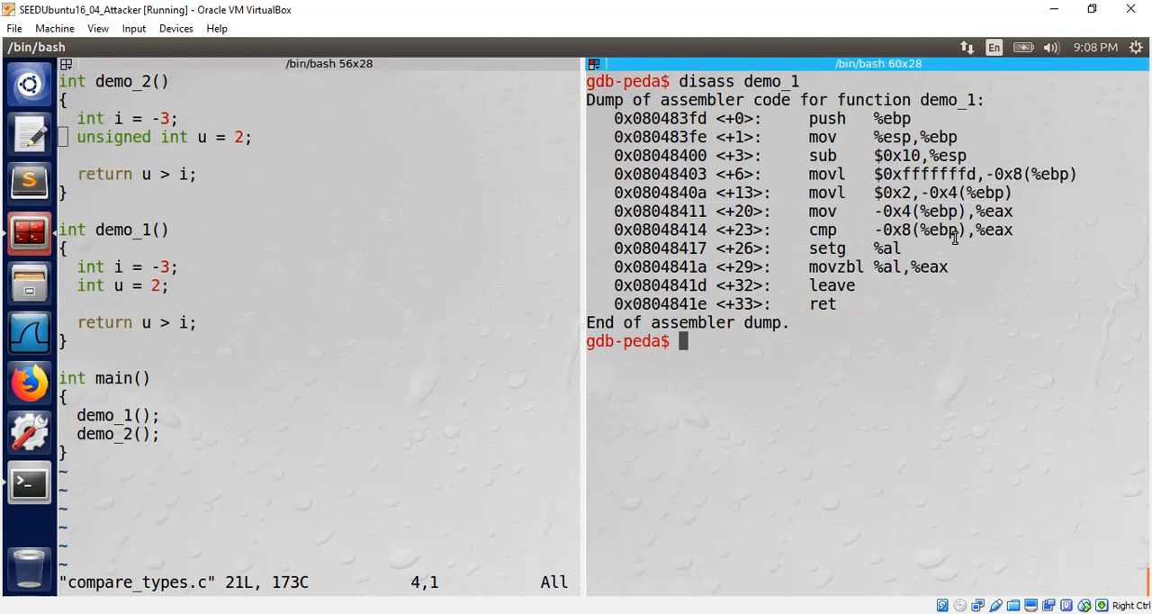
mouse_move(510, 227)
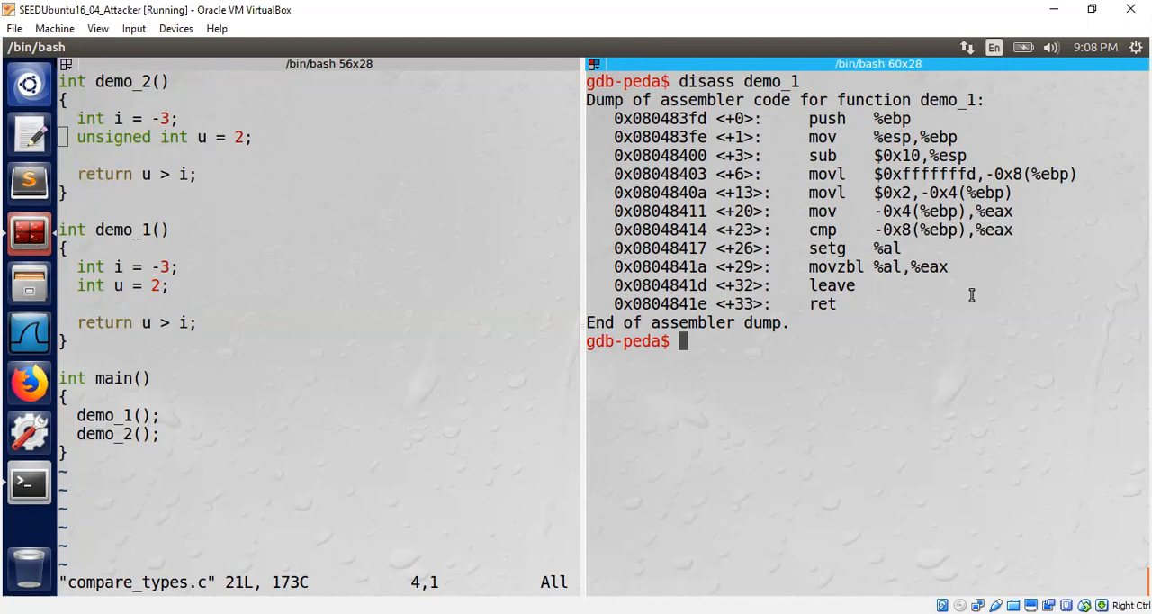
mouse_move(839, 250)
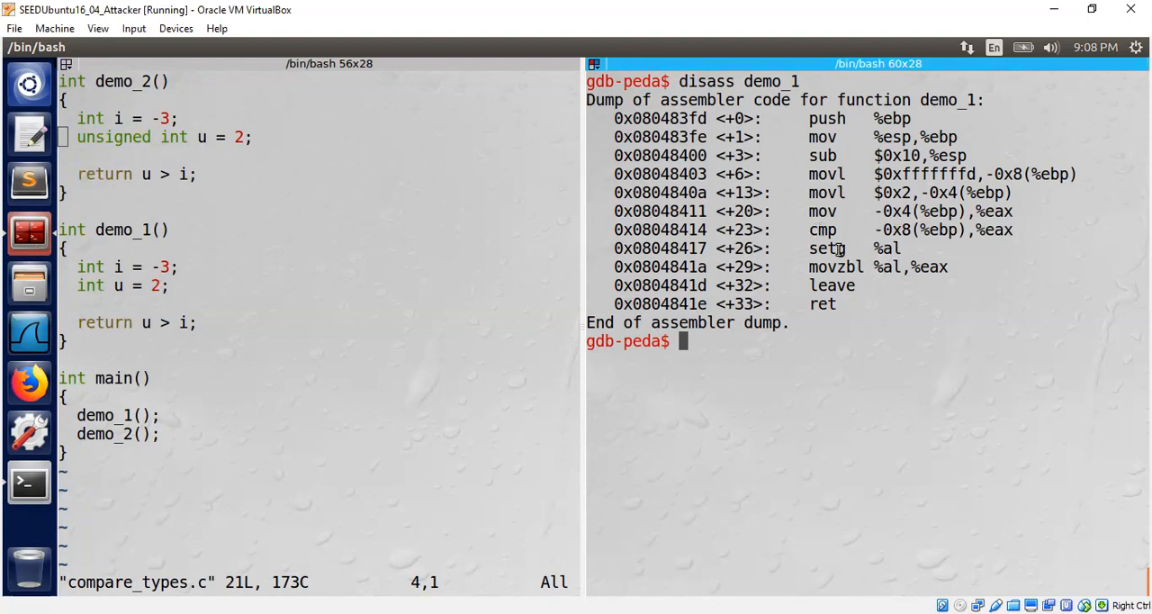
double_click(825, 248)
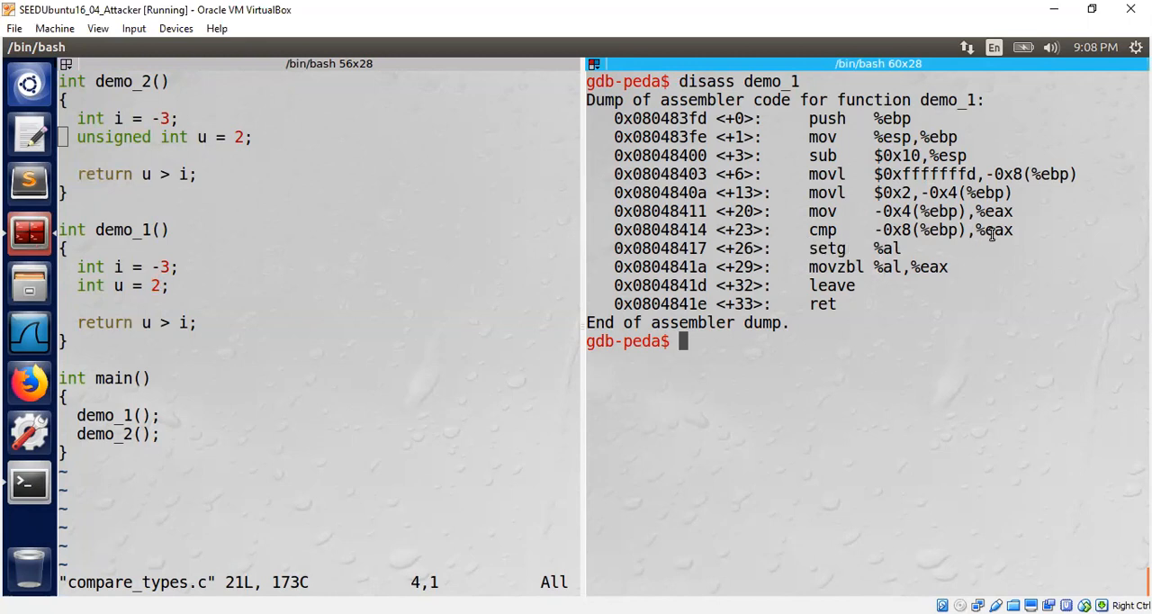
double_click(994, 230)
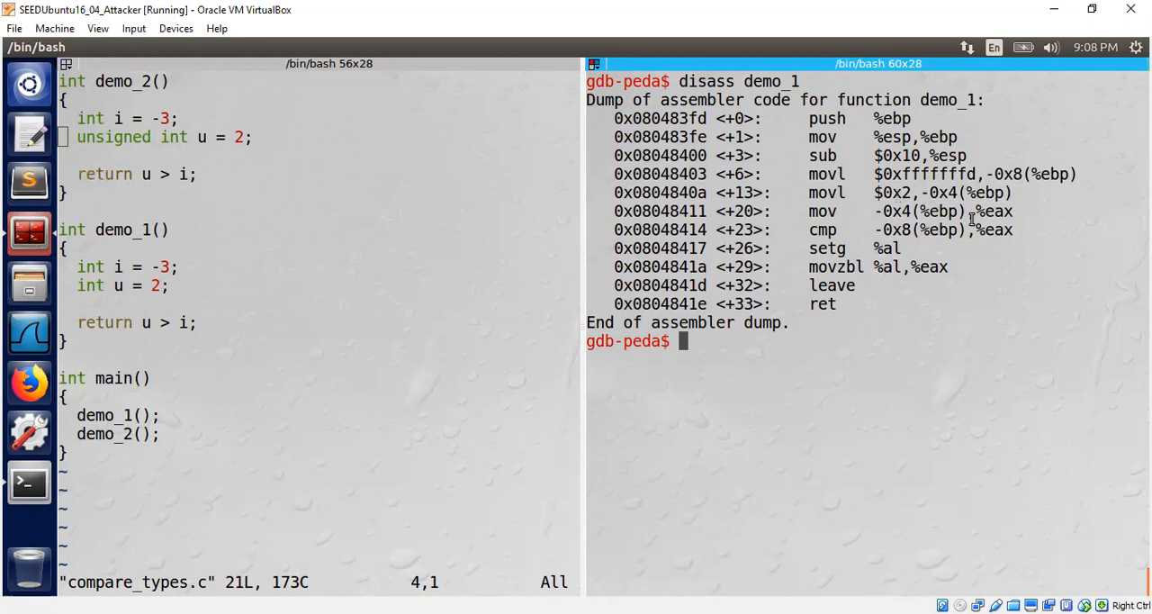
double_click(997, 229)
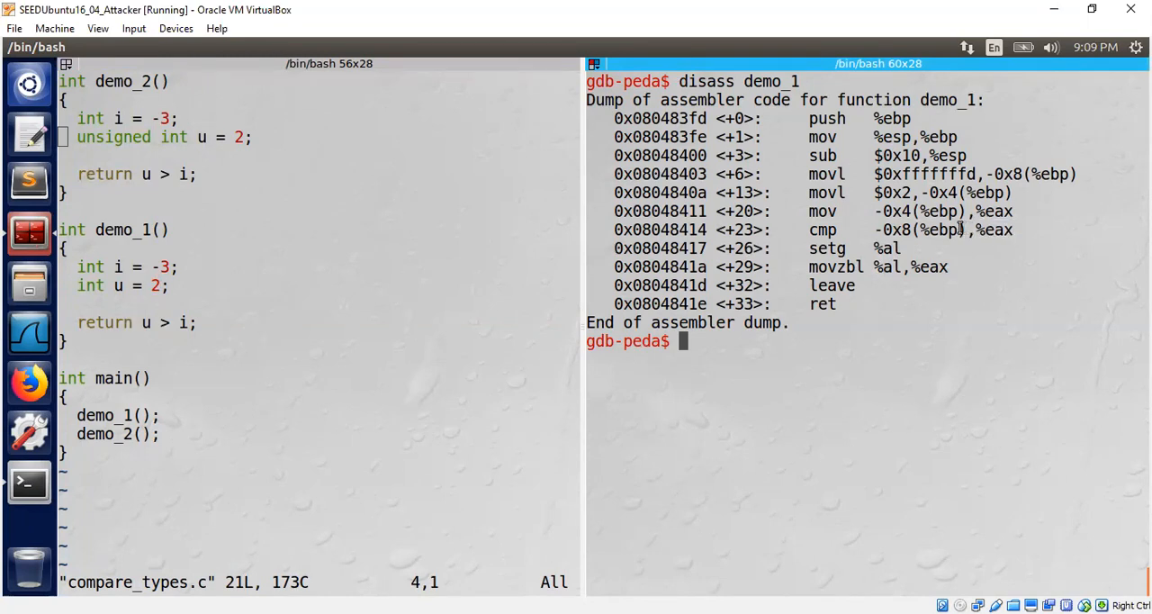
double_click(921, 229)
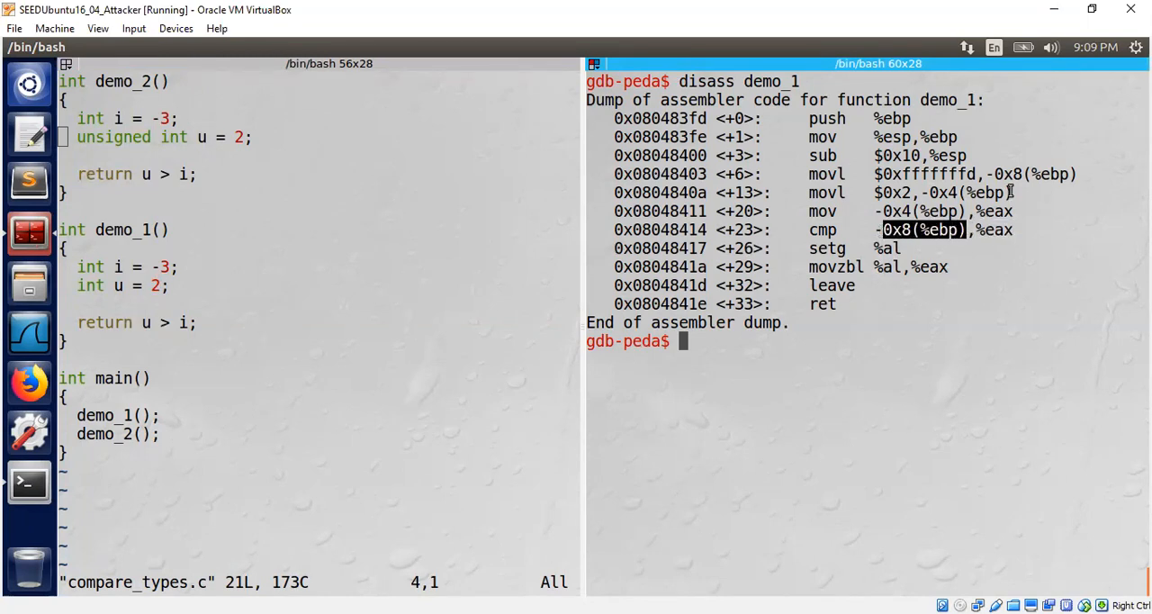
mouse_move(1075, 171)
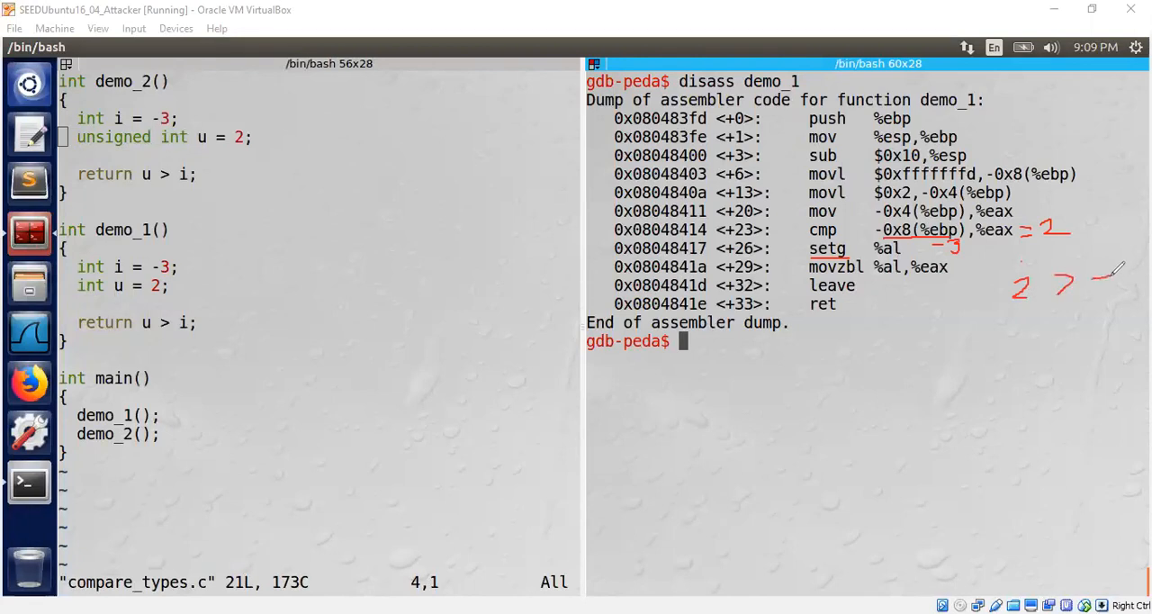
Finish the red '2 > -3' note and sketch eax: al holding 1, upper bytes zeroed, numbered steps
left_click_drag(1089, 270, 1134, 288)
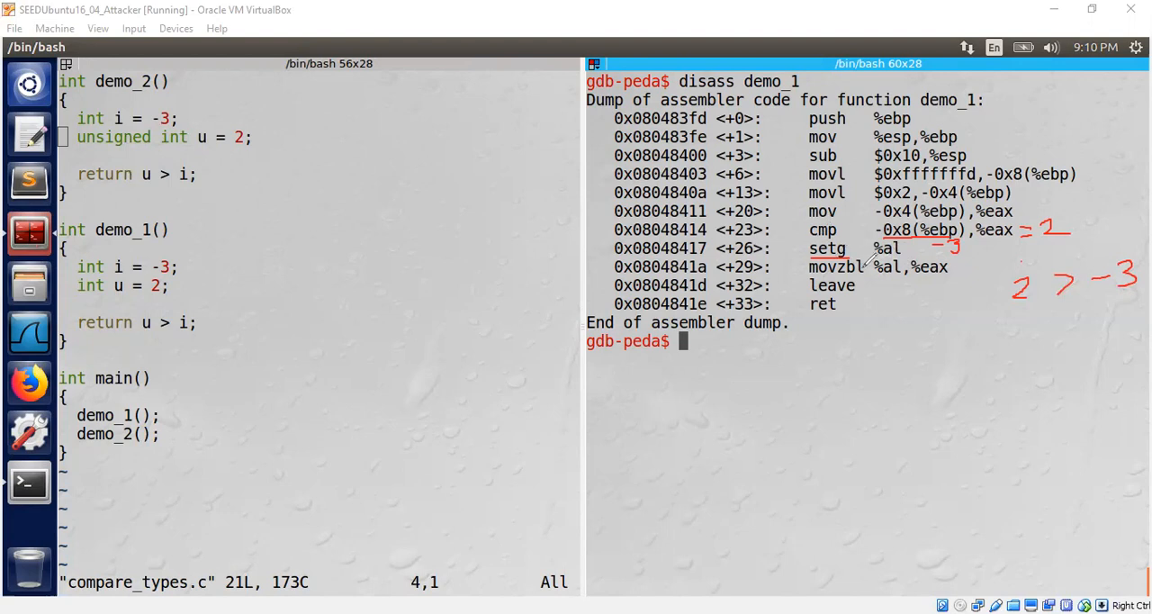
mouse_move(946, 351)
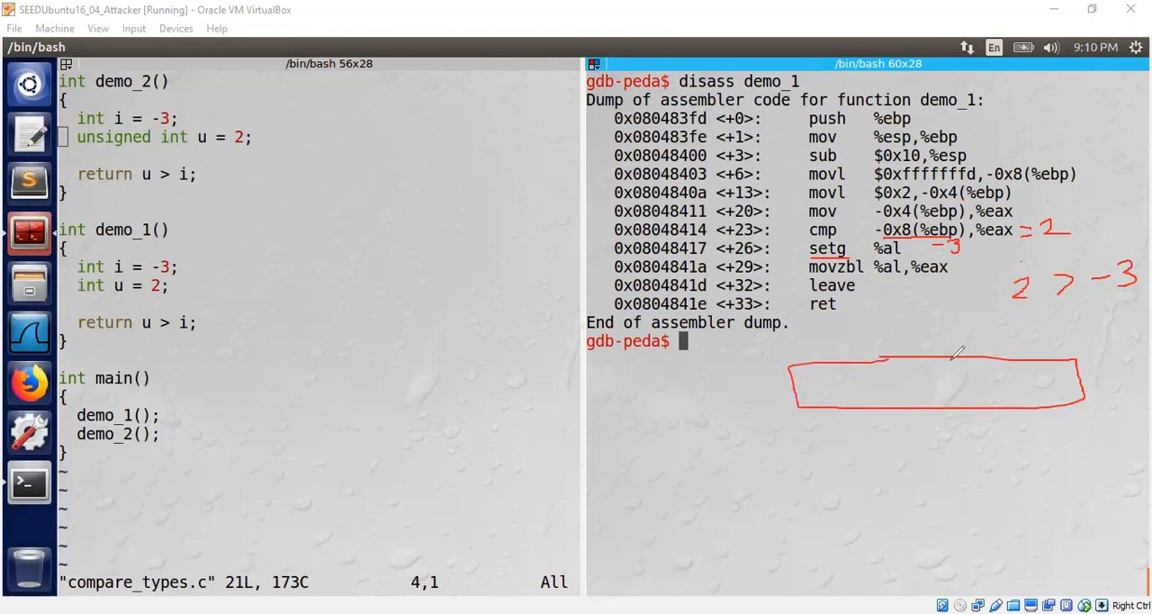
left_click_drag(952, 360, 955, 423)
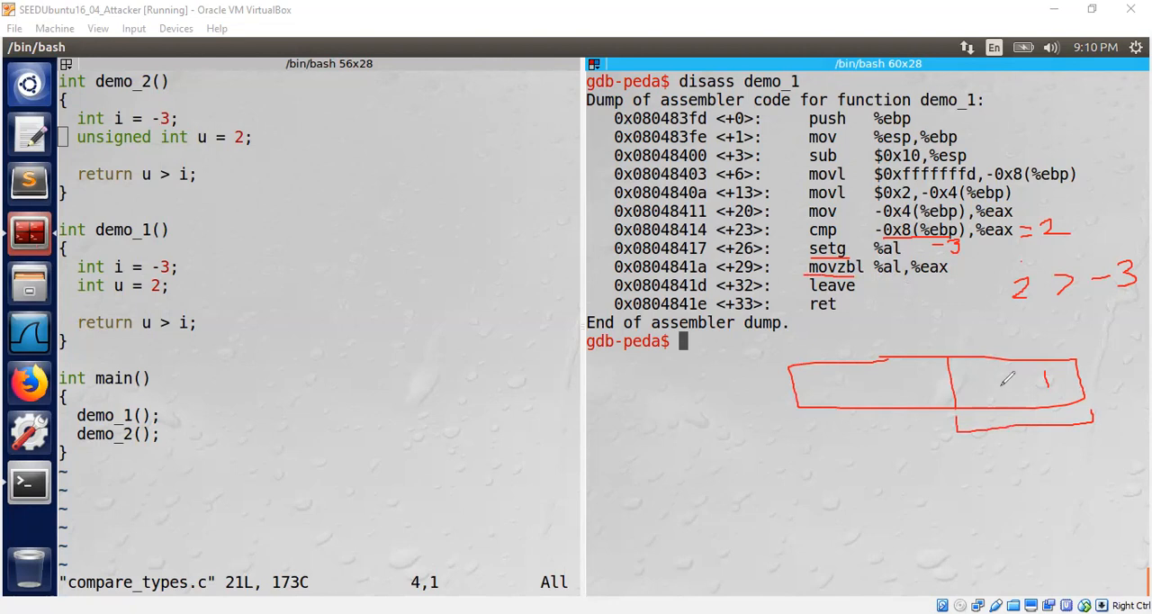
left_click_drag(940, 360, 829, 425)
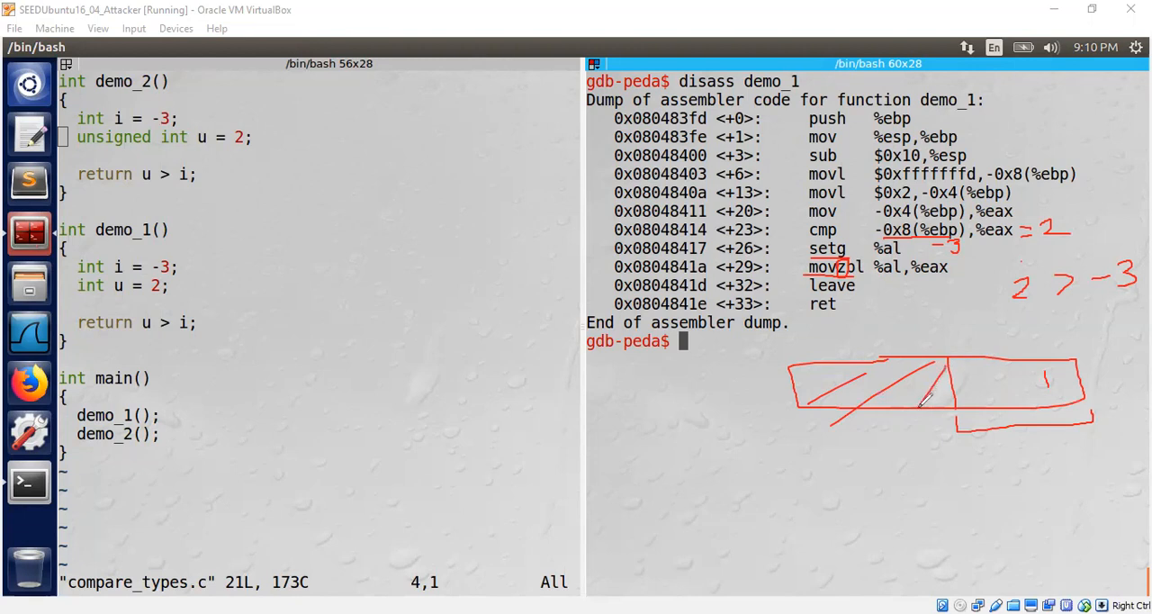
left_click_drag(868, 347, 900, 324)
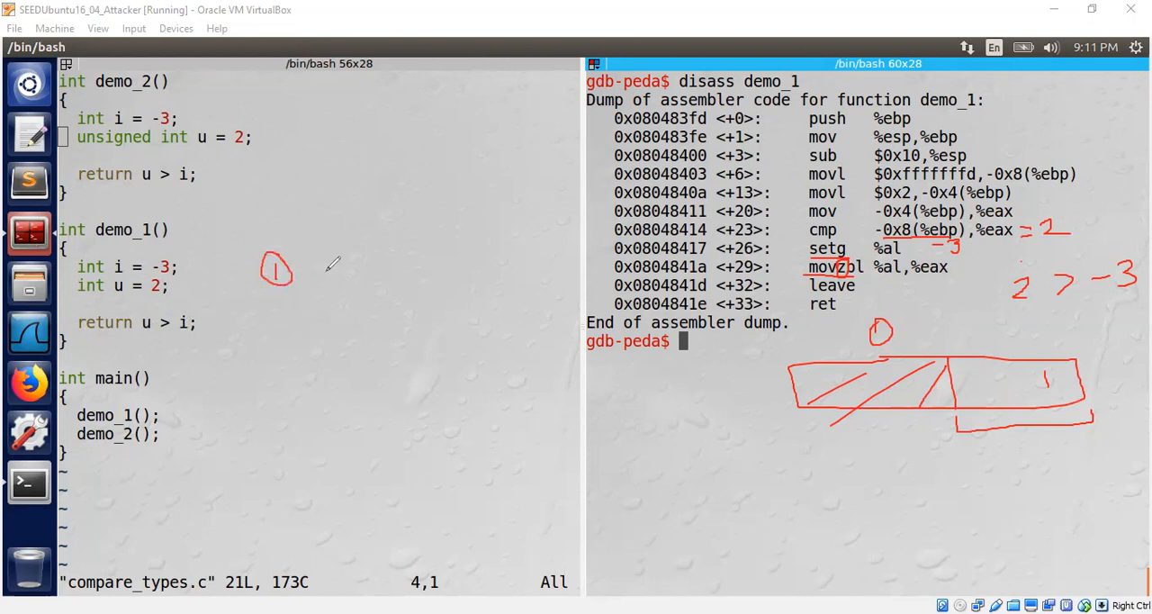
mouse_move(781, 113)
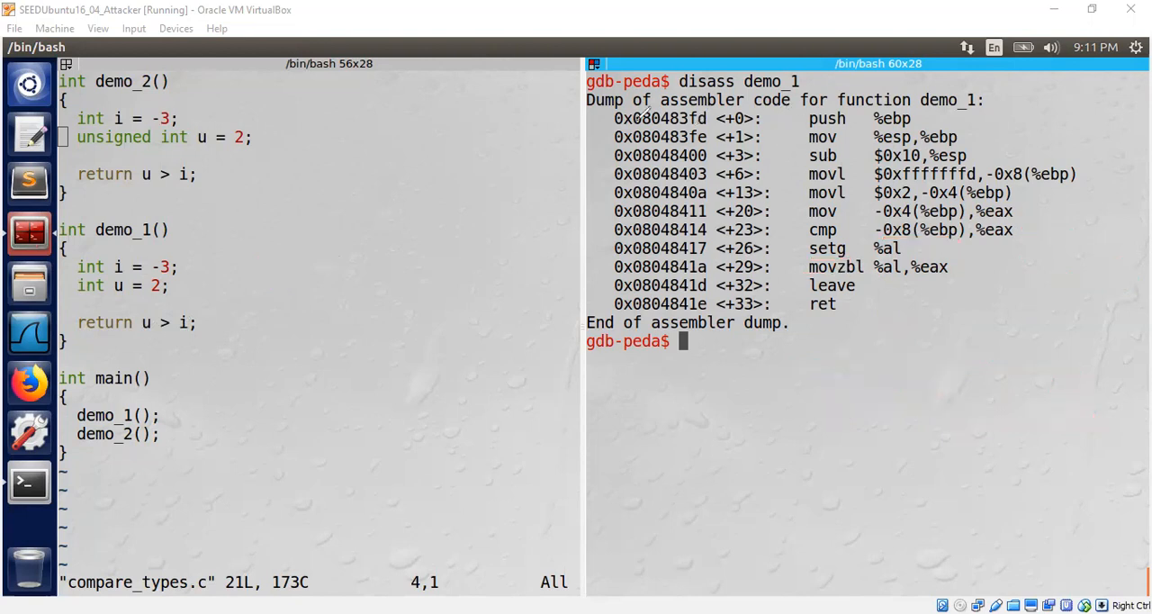
mouse_move(832, 508)
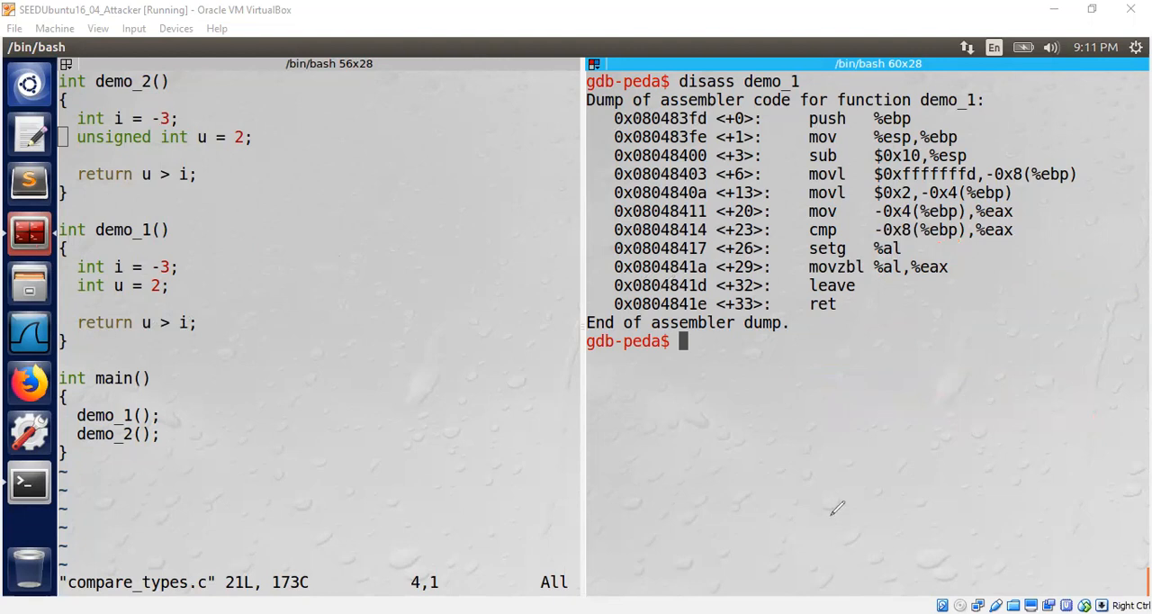
mouse_move(916, 359)
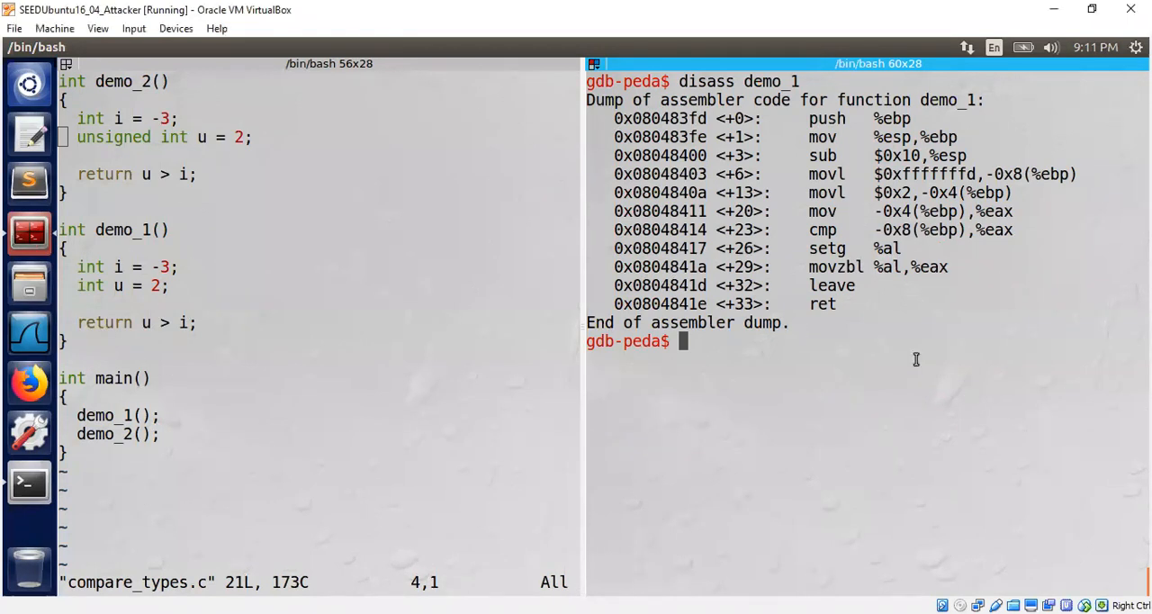
Set a breakpoint at demo_1's leave instruction 0x0804841d and reach it
type("b *")
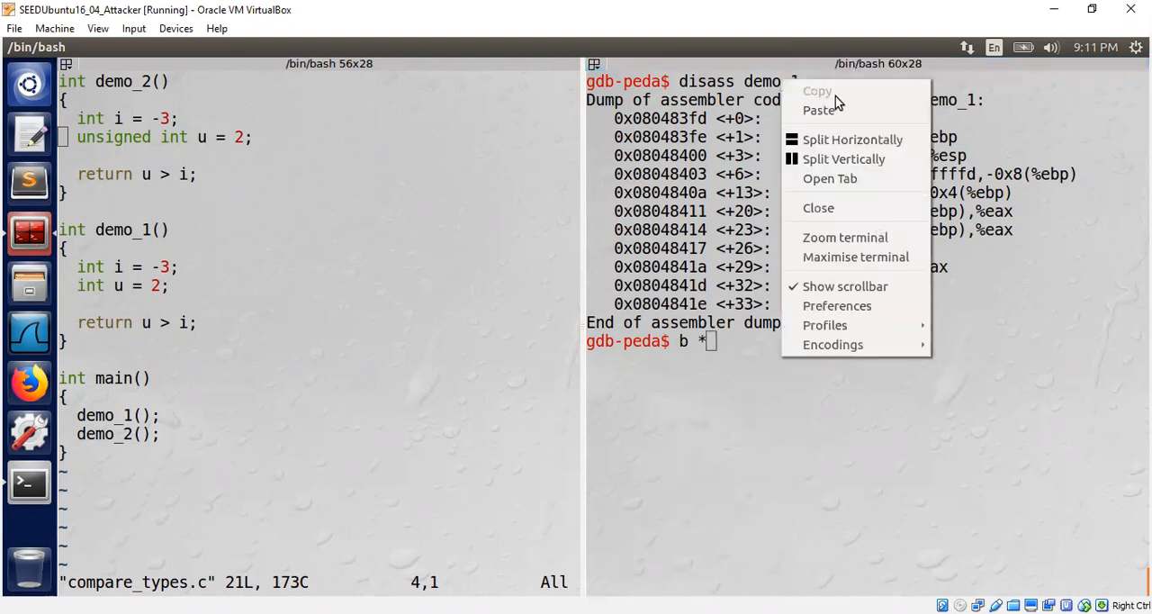
left_click(820, 109)
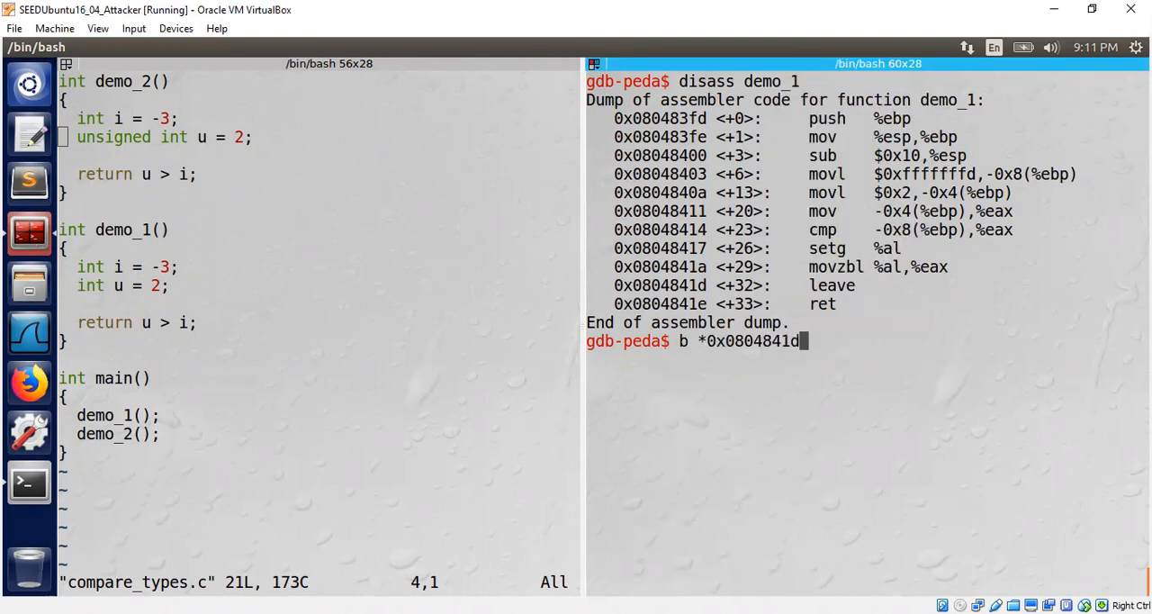
key("Return")
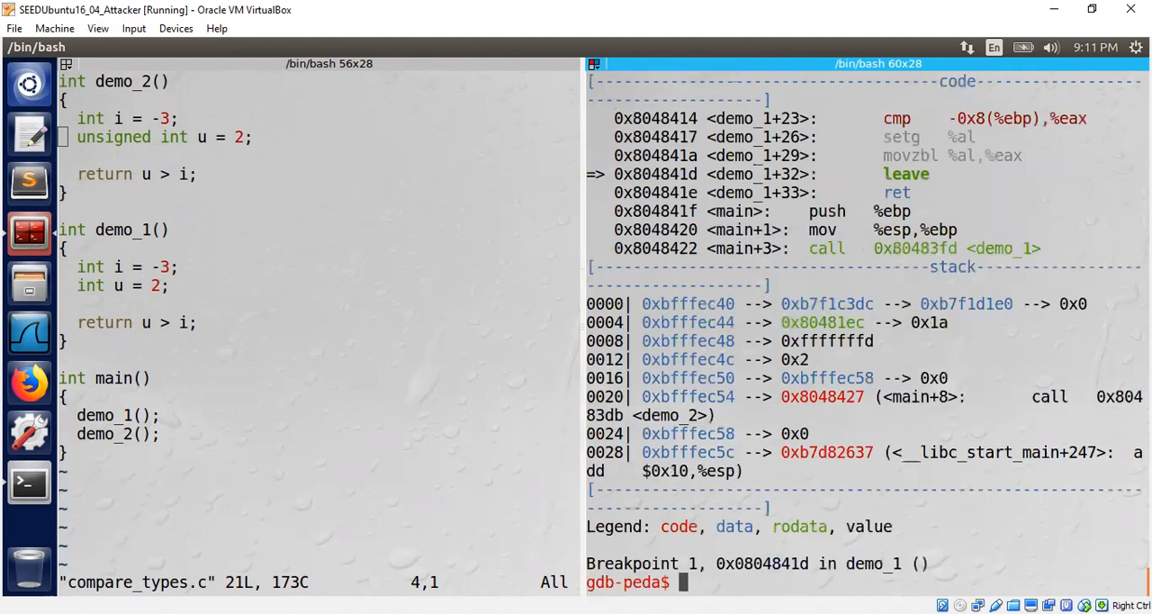
Print eax in hex, showing 0x1, then clear the terminal
type("p")
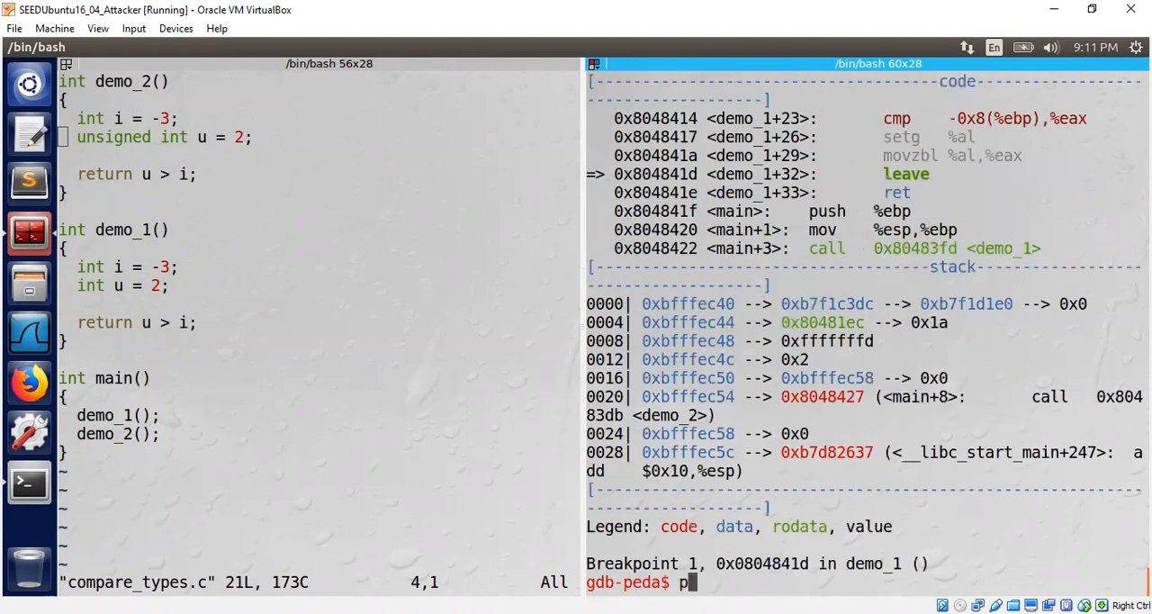
type("rint /x $e")
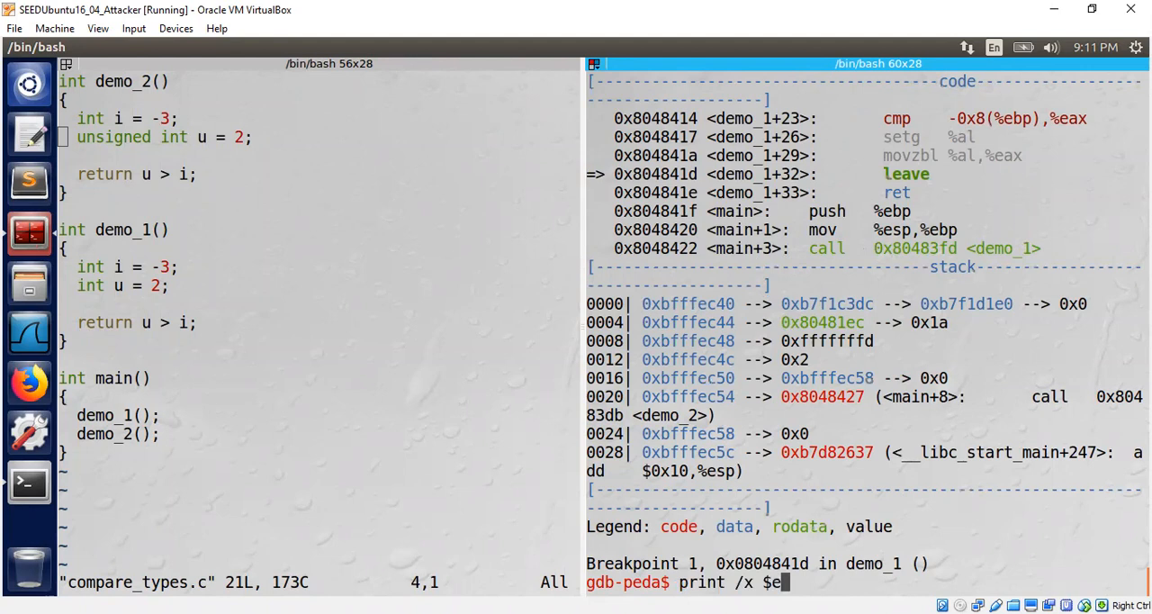
key("Return")
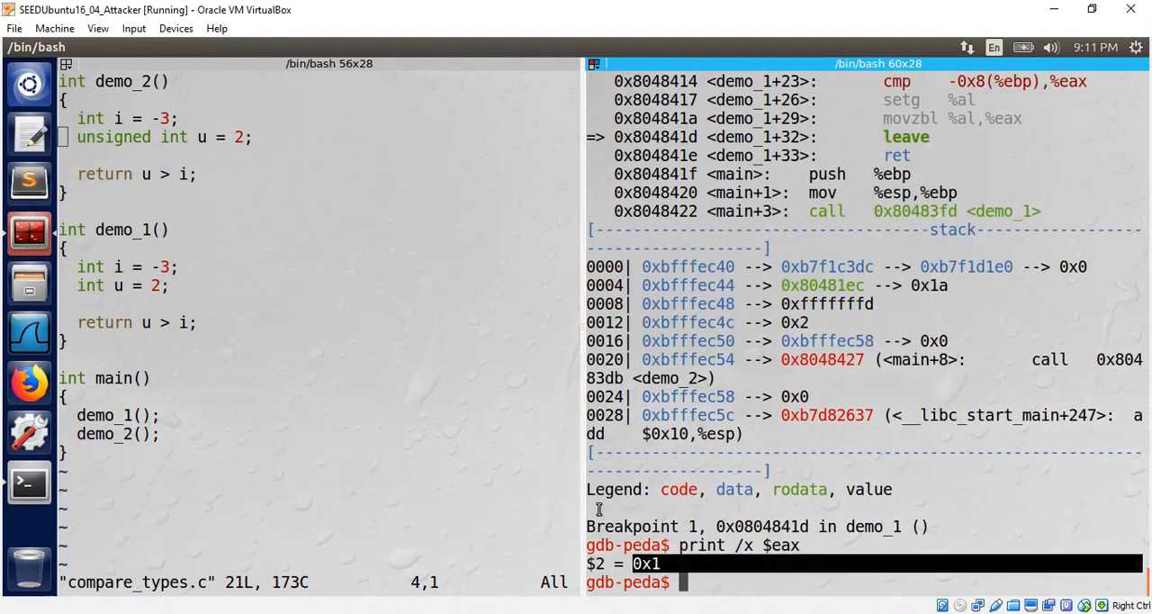
type("cl")
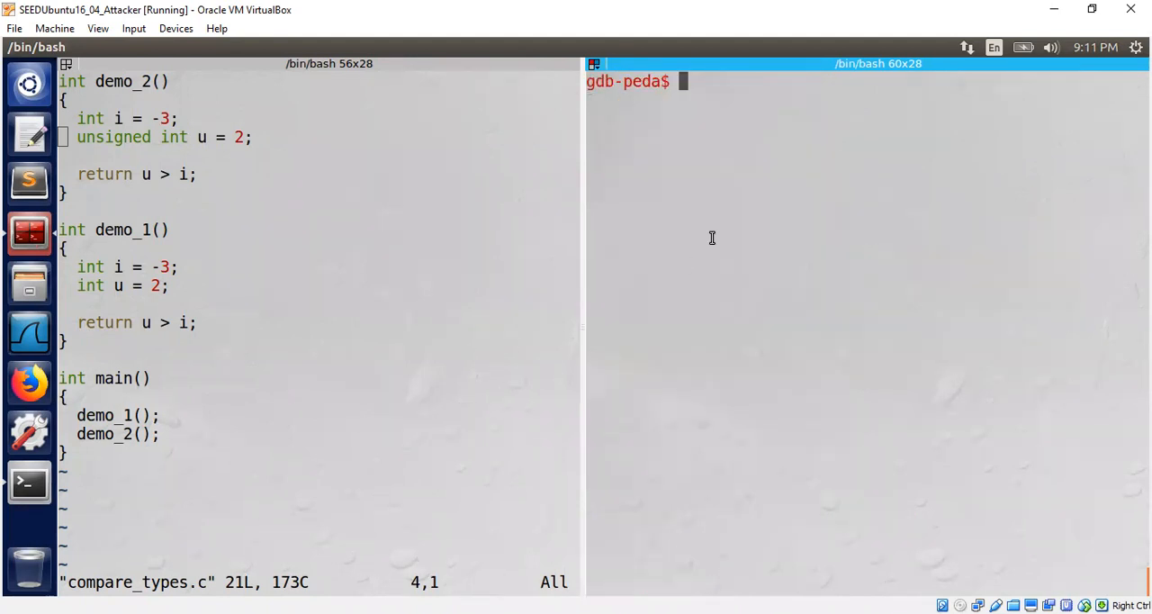
type("disass dem")
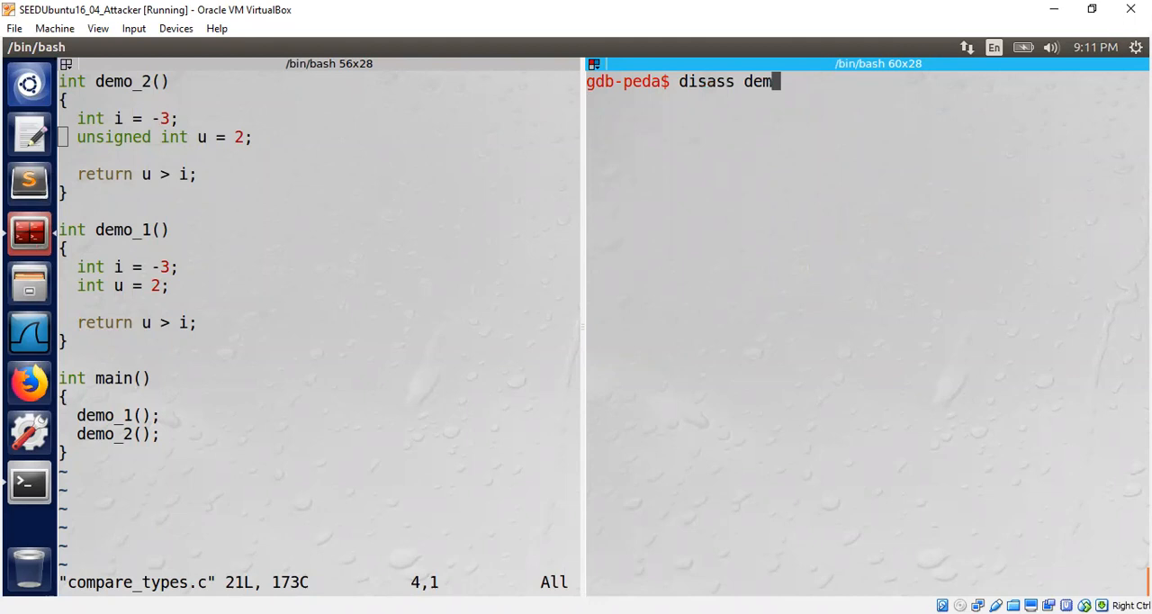
key("Return")
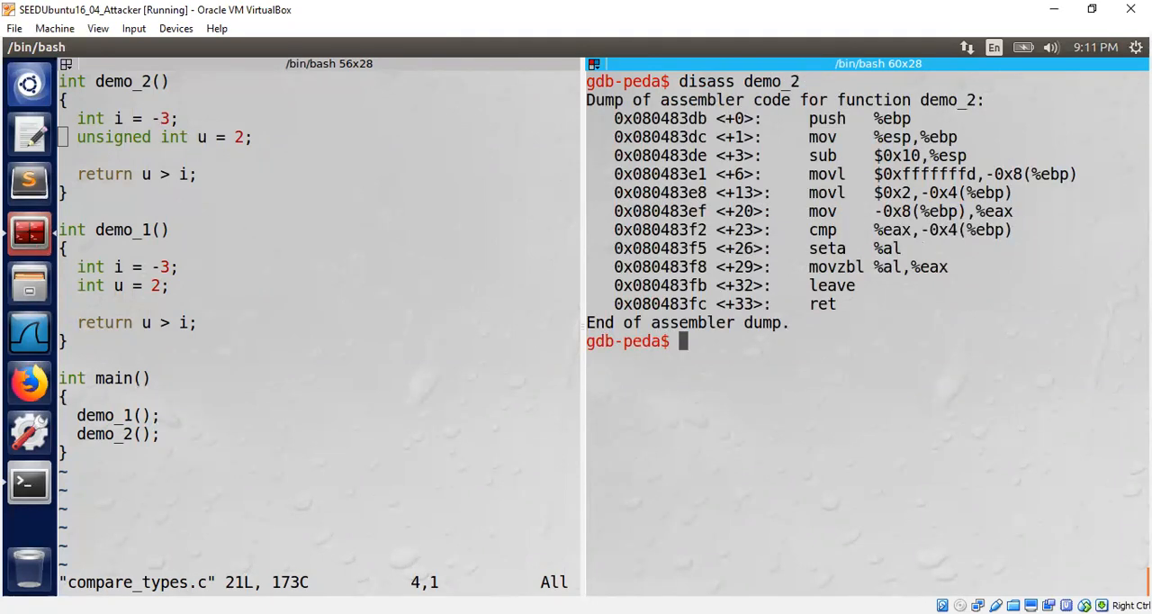
type("disass demo_2")
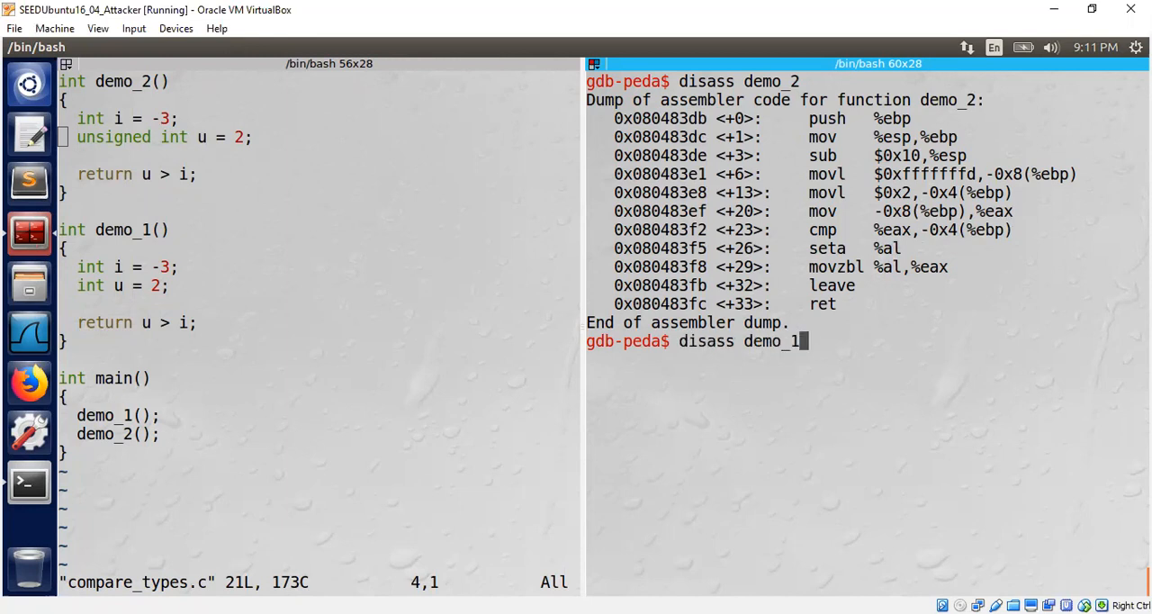
key("Return")
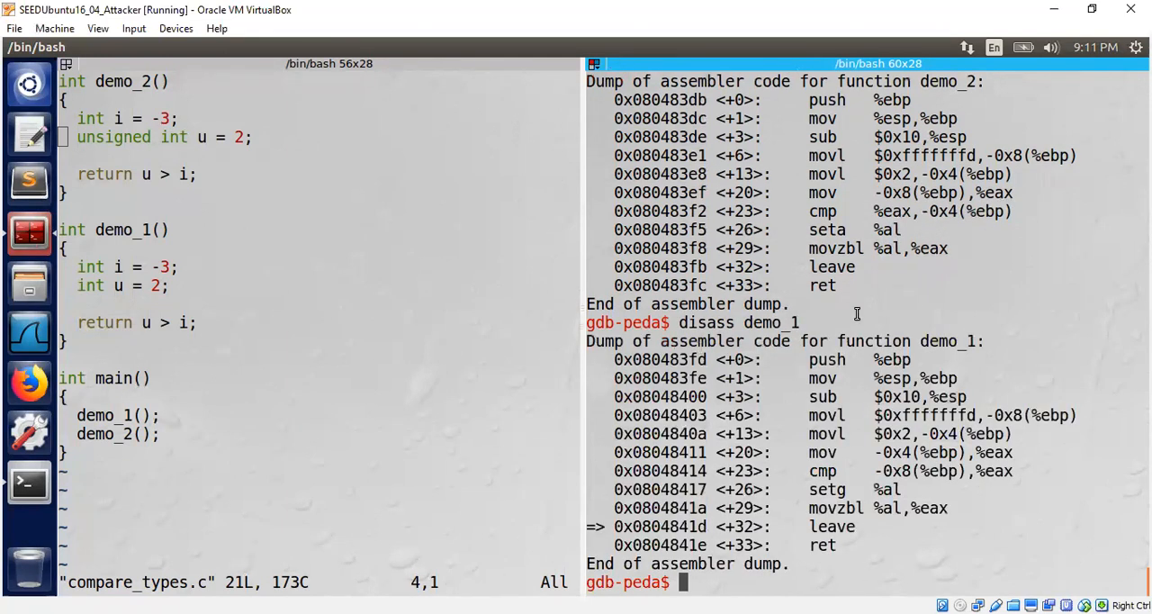
mouse_move(819, 126)
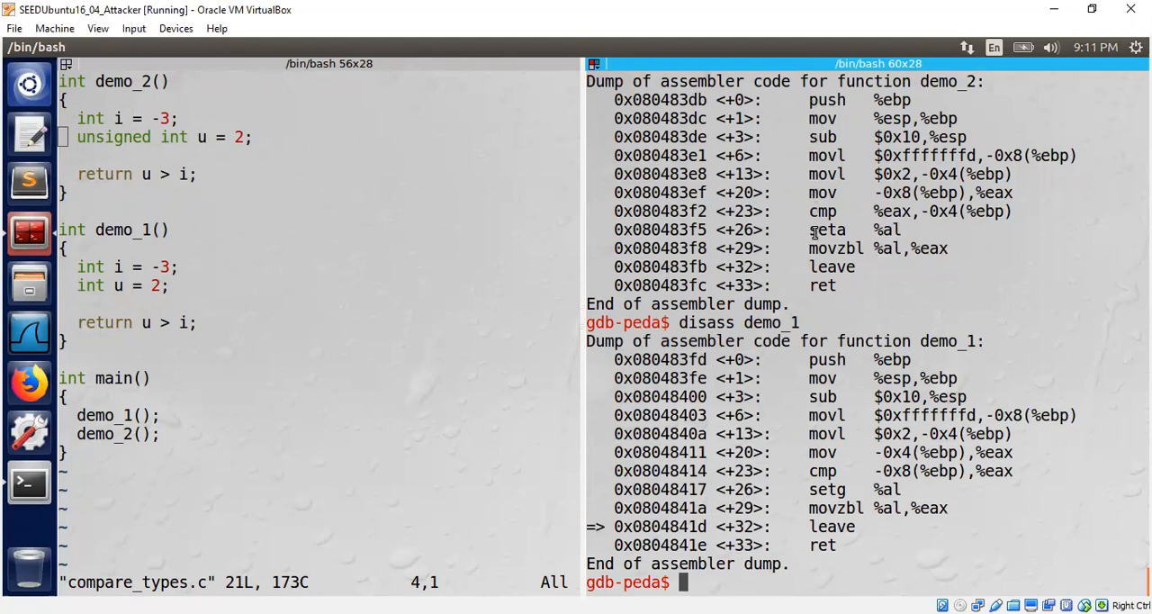
double_click(826, 229)
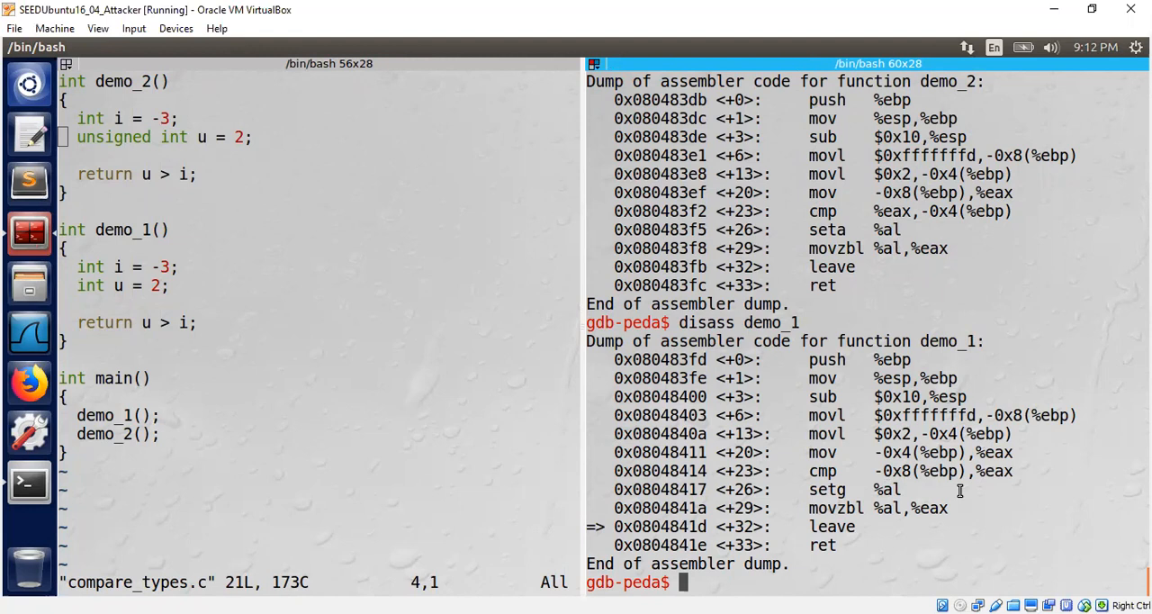
mouse_move(148, 148)
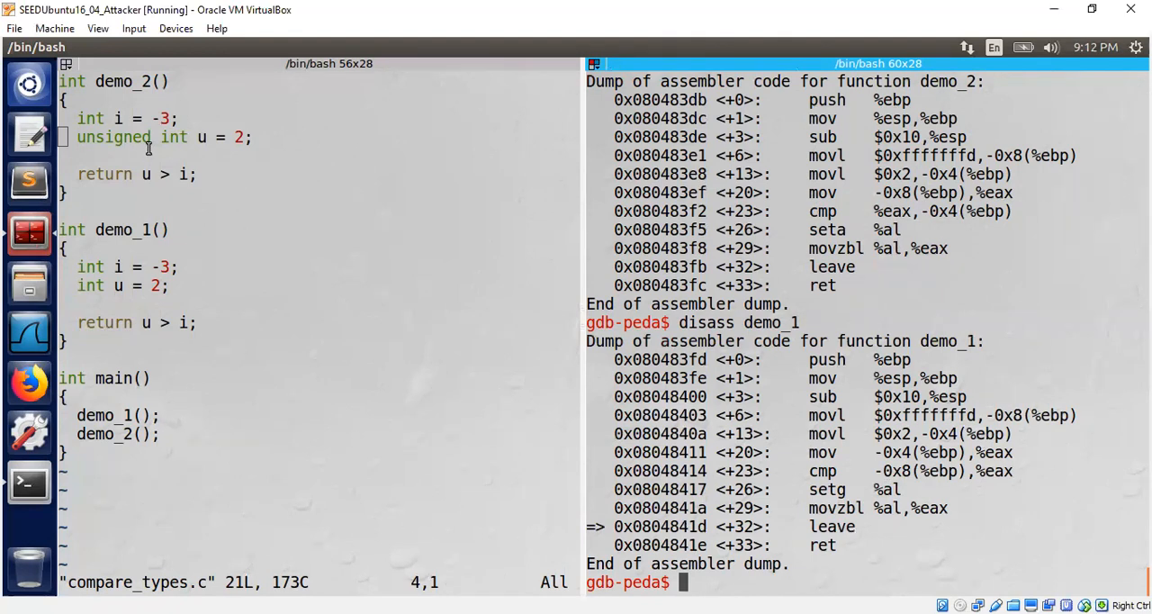
mouse_move(200, 137)
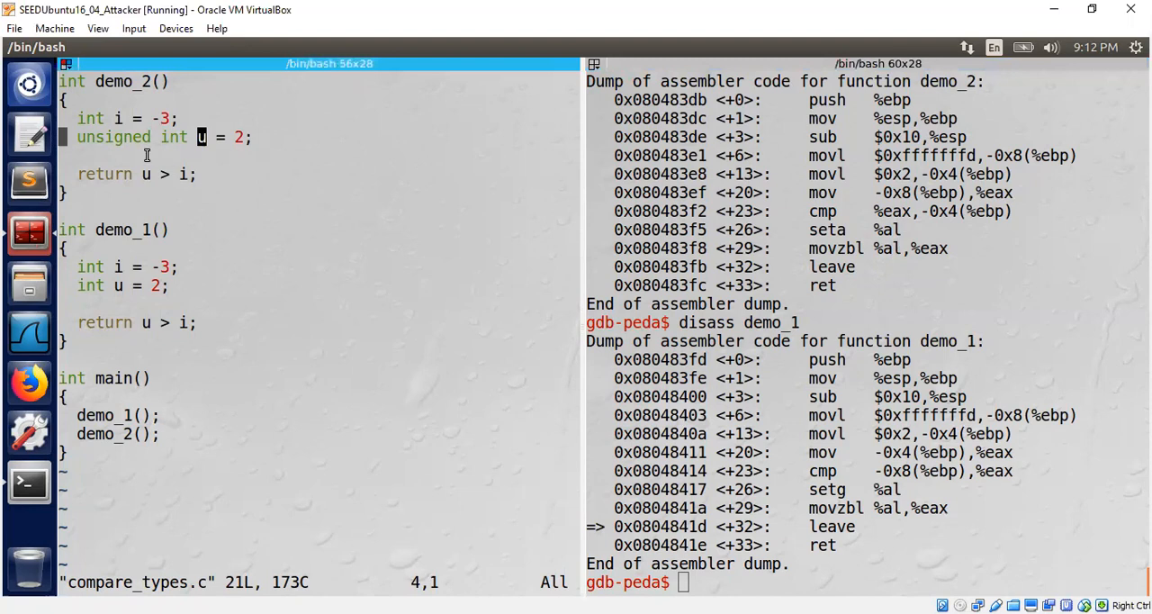
double_click(112, 137)
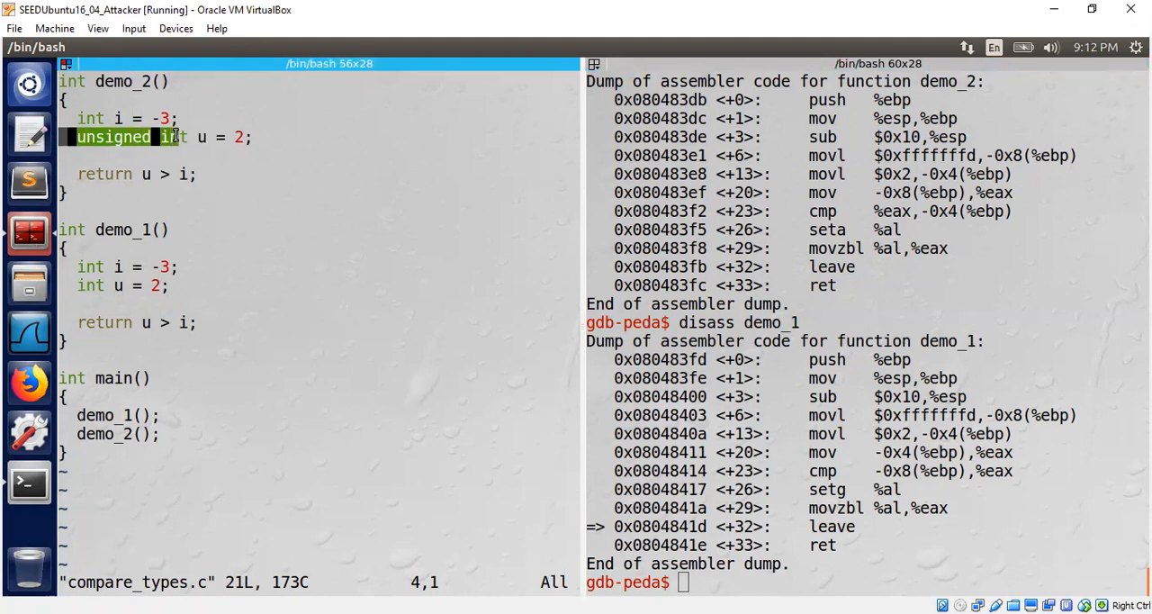
left_click(144, 174)
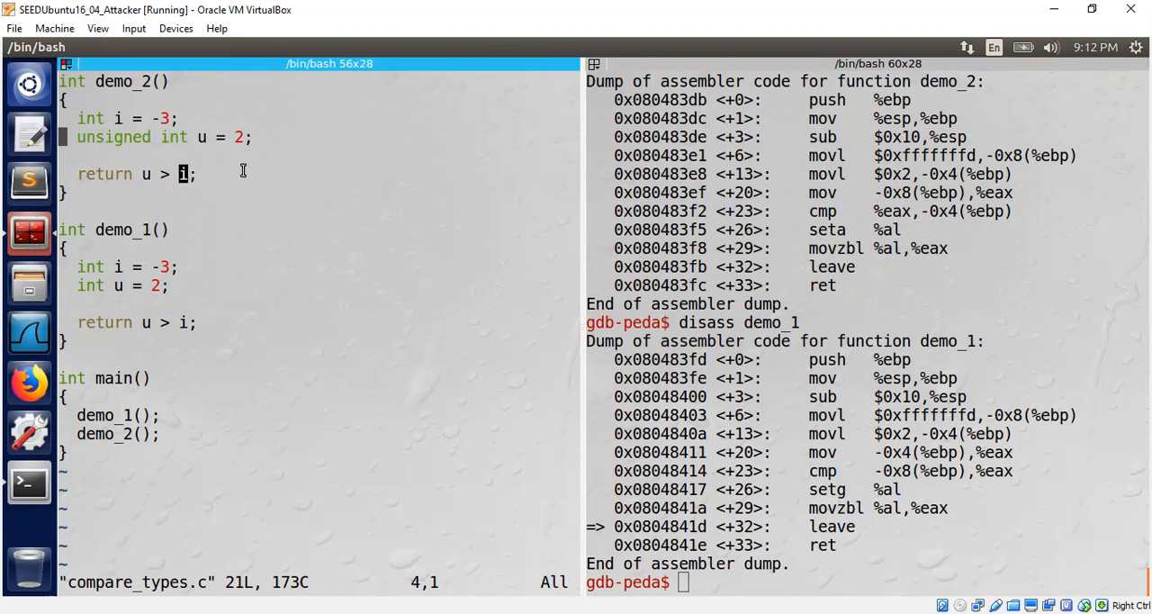
mouse_move(117, 118)
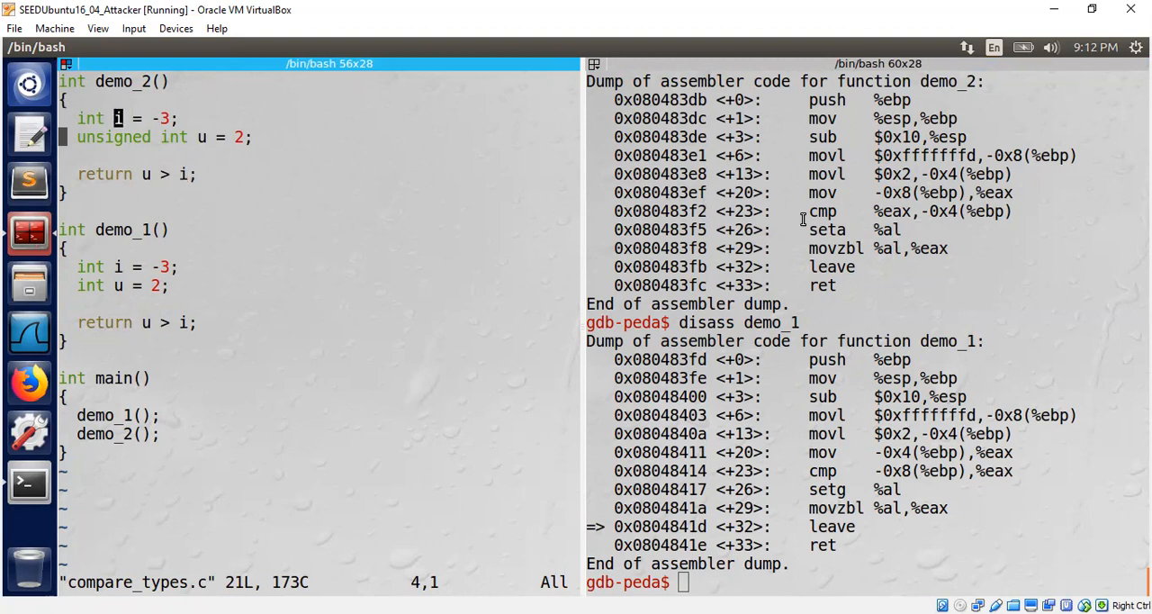
double_click(826, 229)
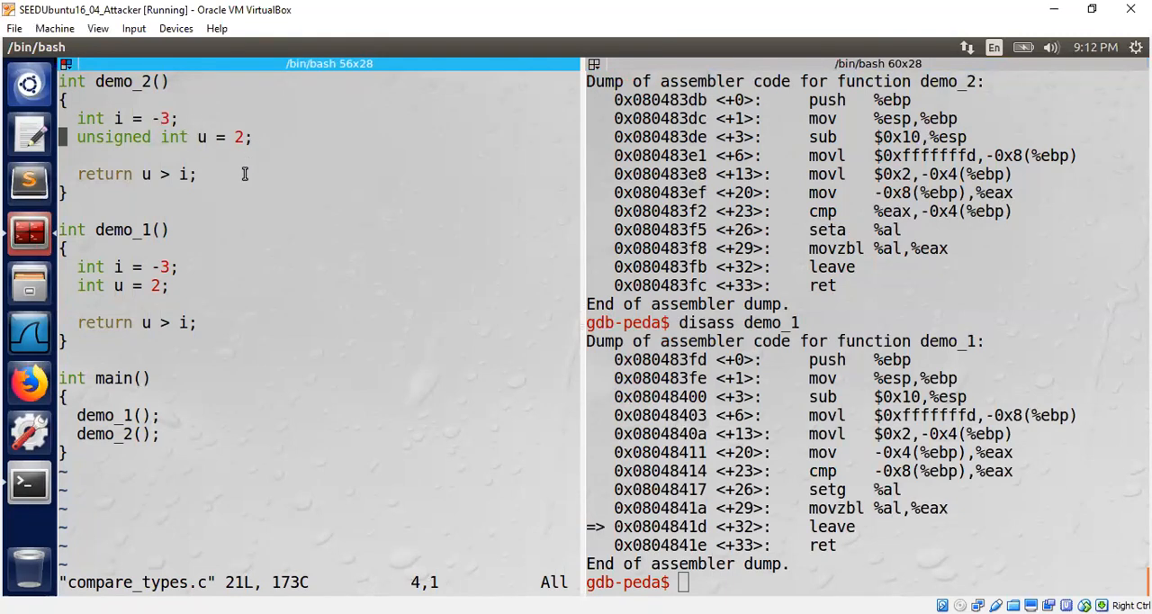
mouse_move(908, 151)
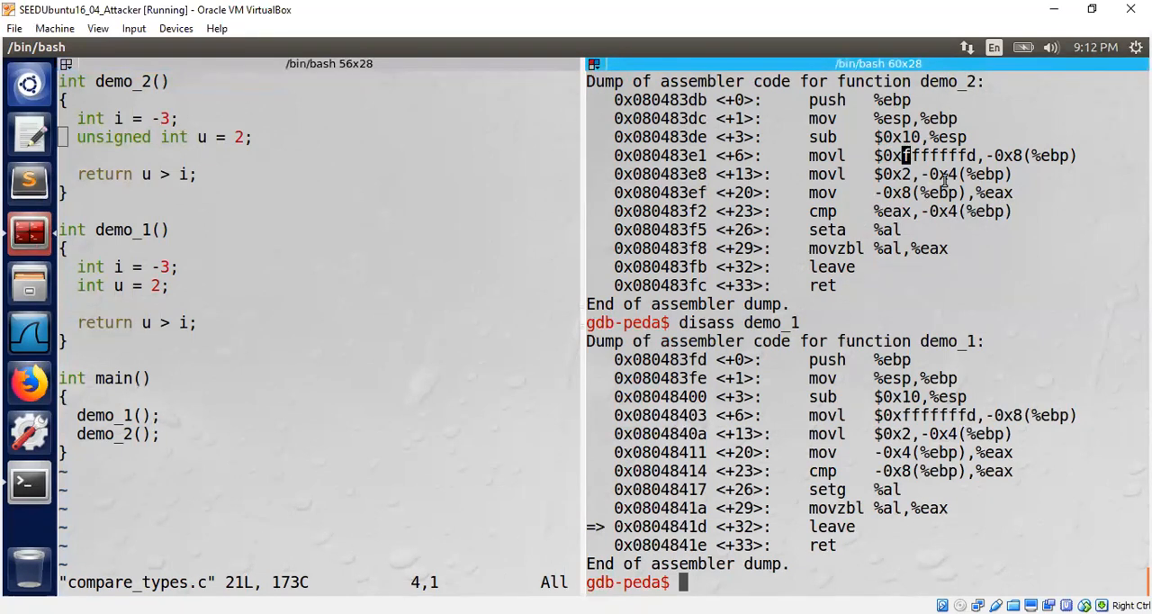
mouse_move(153, 171)
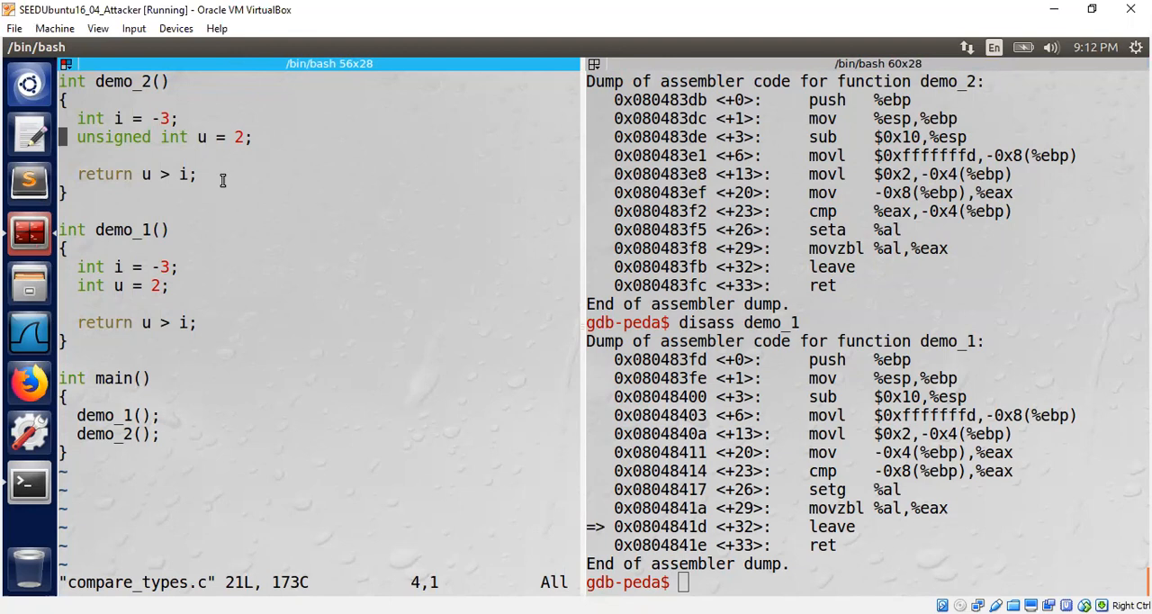
mouse_move(731, 214)
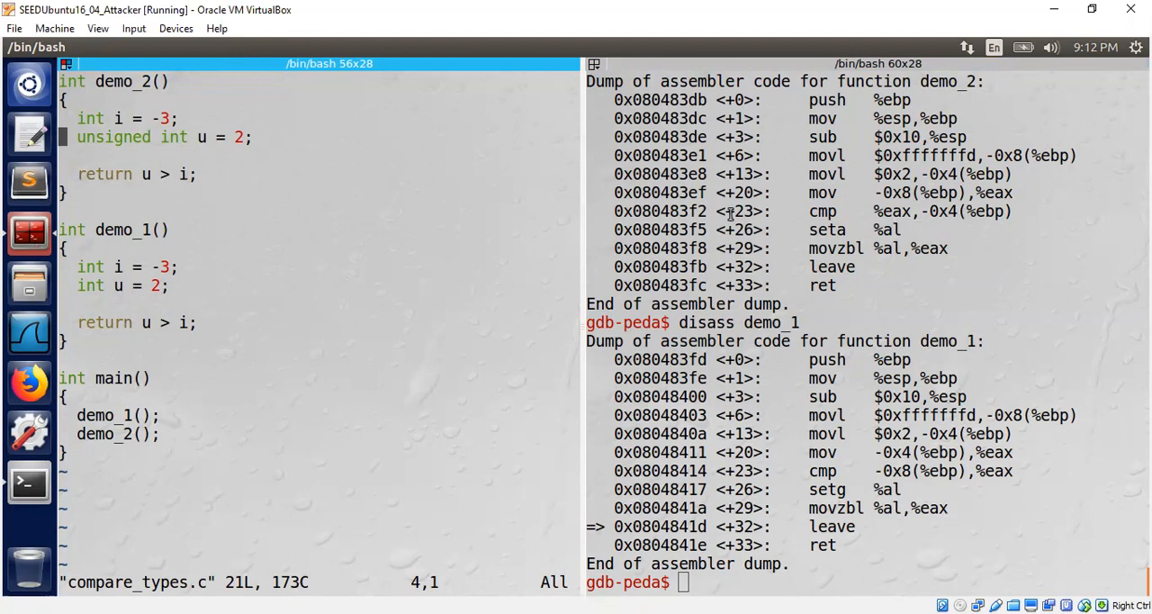
Clear the screen, disassemble demo_2, and break at its leave instruction 0x080483fb
type("cle")
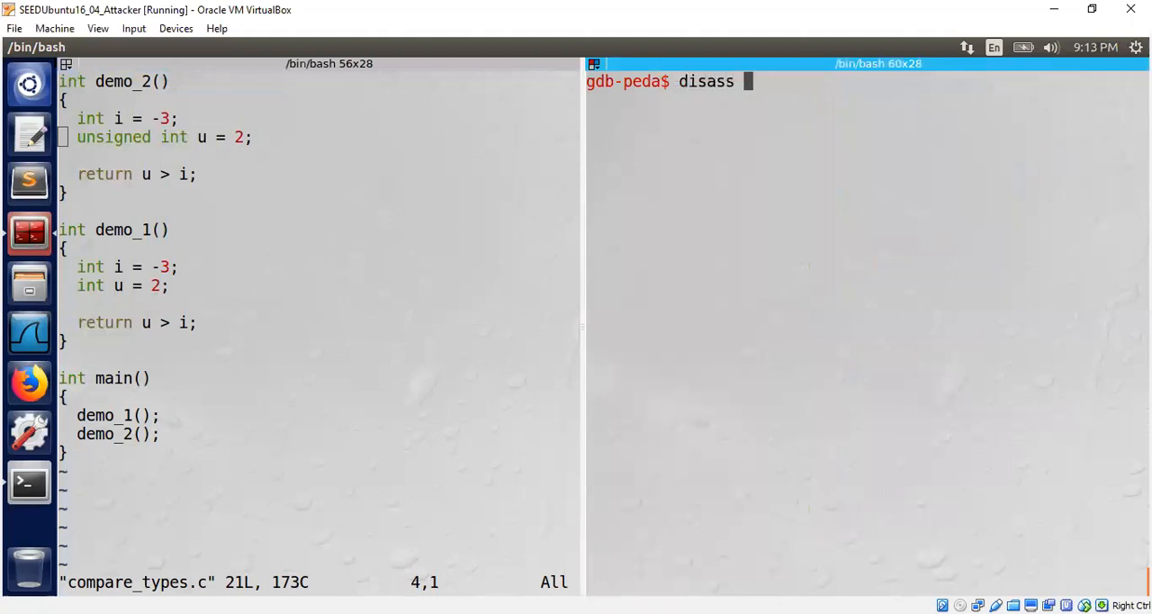
key("Return")
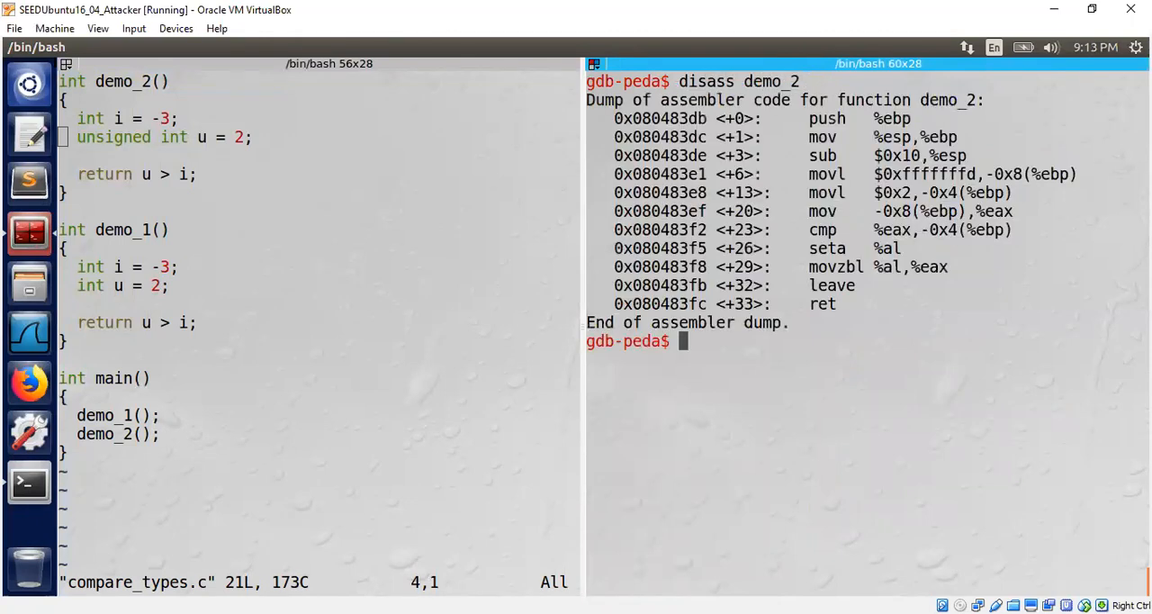
type("b *")
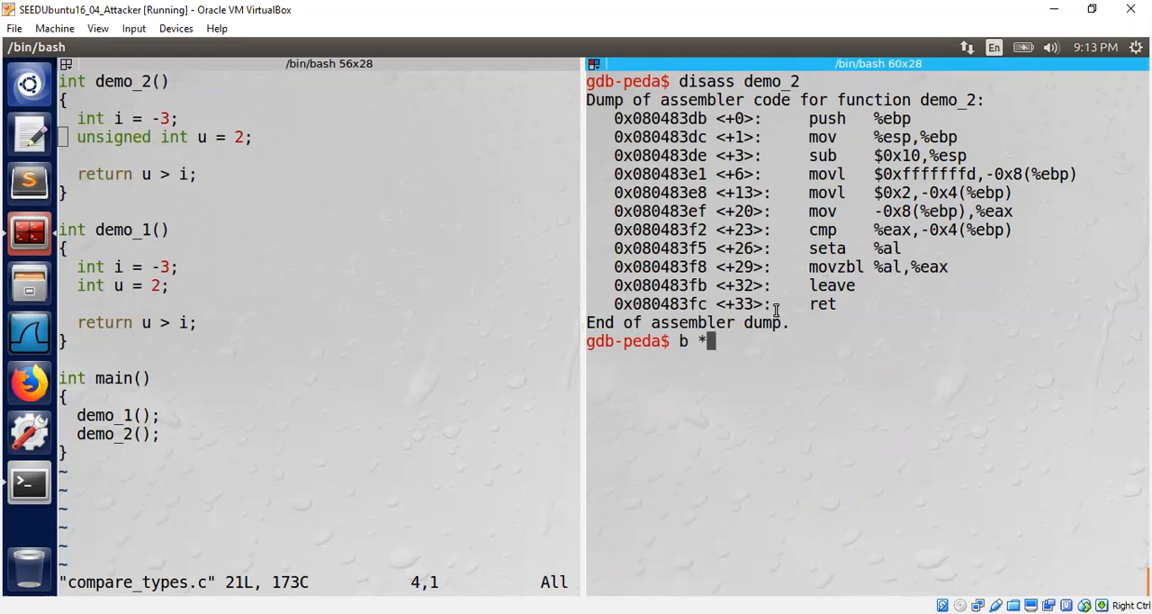
right_click(702, 287)
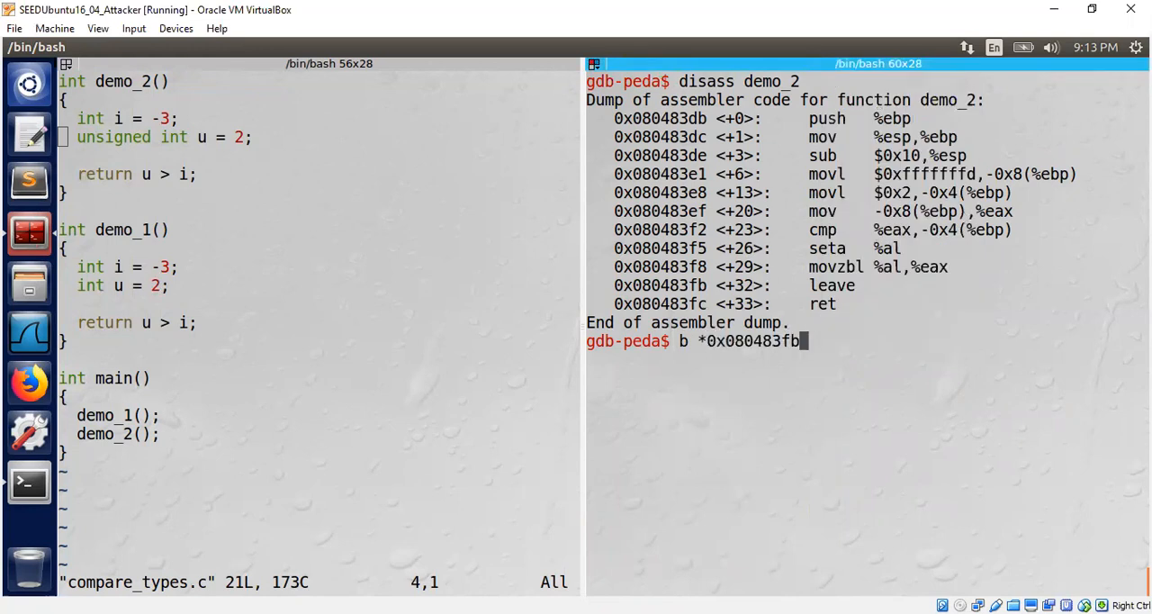
key("Return")
type("print /x $eax")
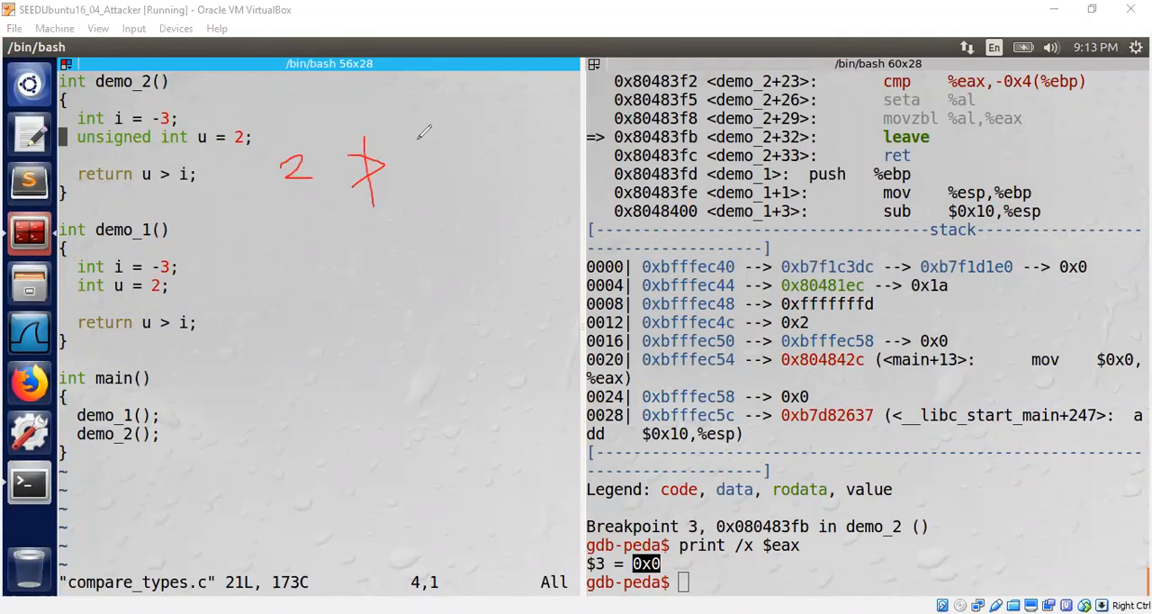
mouse_move(414, 144)
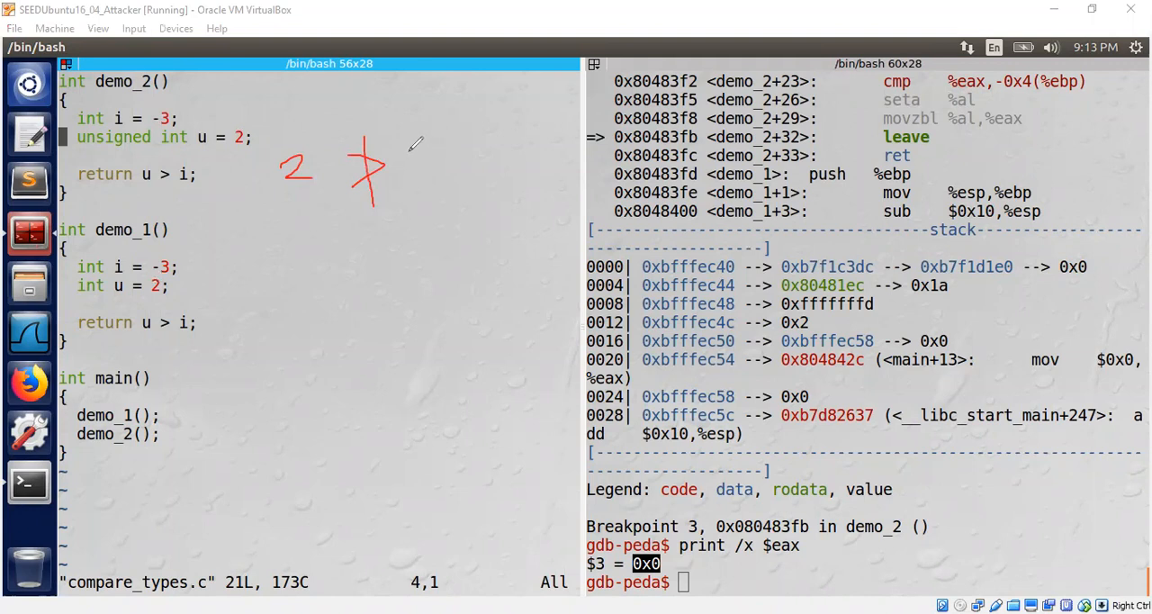
Write 'FF…F' after the red '2 >' note and circle it
left_click_drag(421, 148, 410, 180)
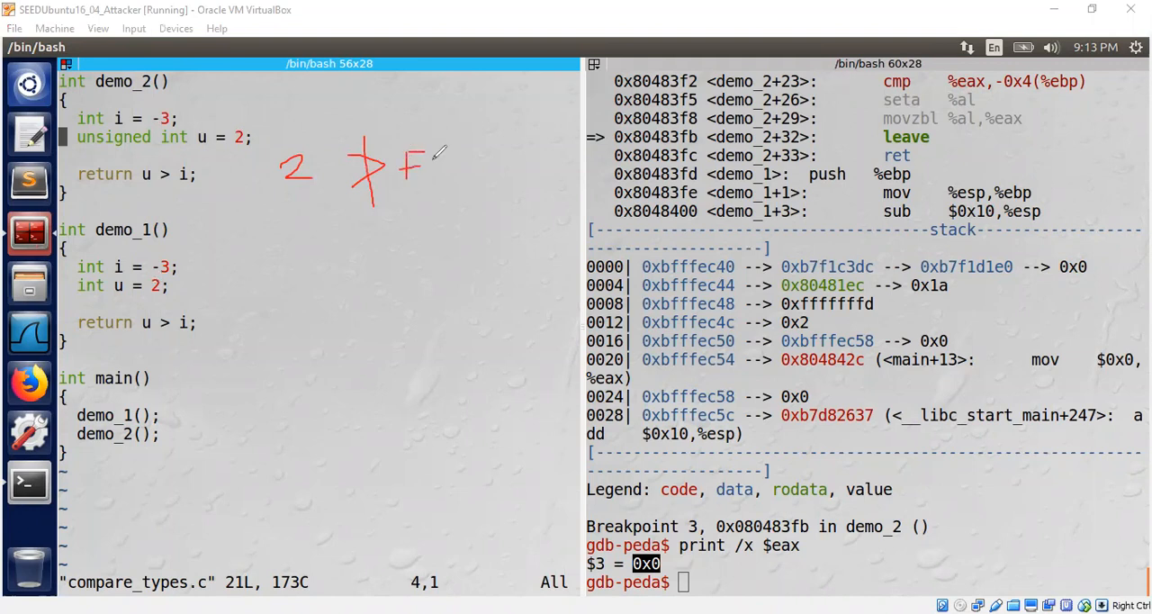
left_click_drag(432, 162, 450, 167)
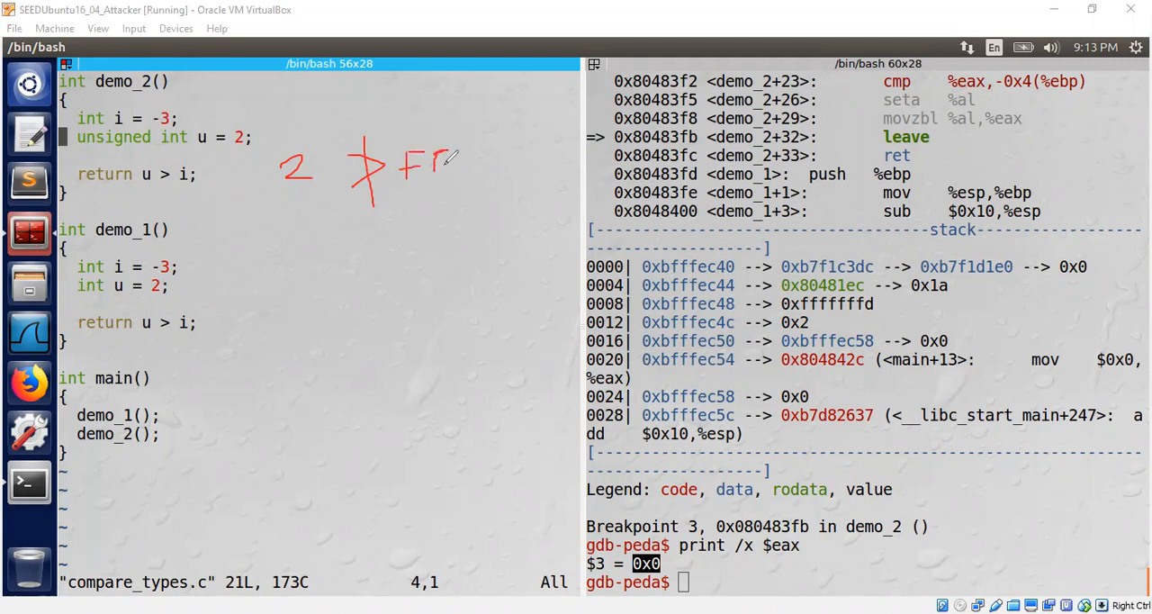
left_click_drag(437, 162, 518, 139)
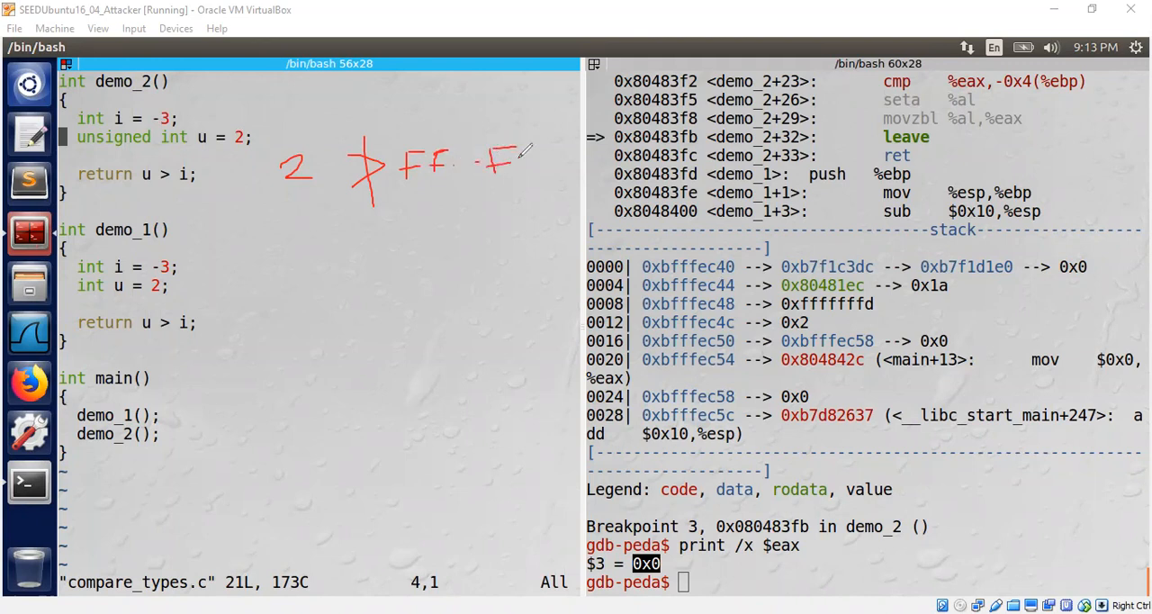
left_click_drag(526, 157, 540, 189)
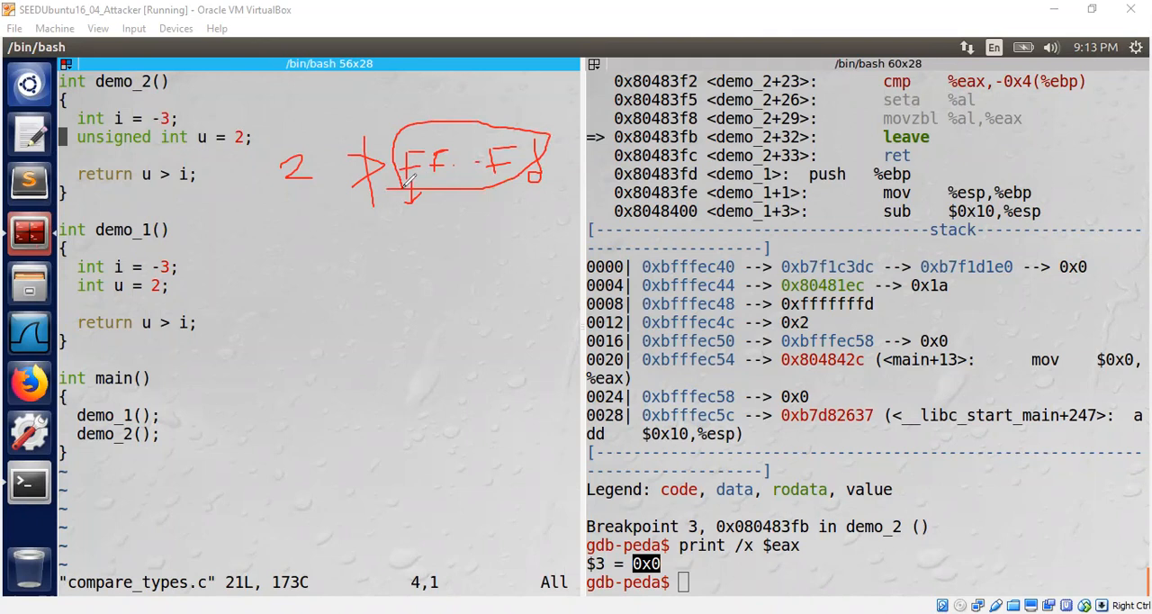
mouse_move(241, 173)
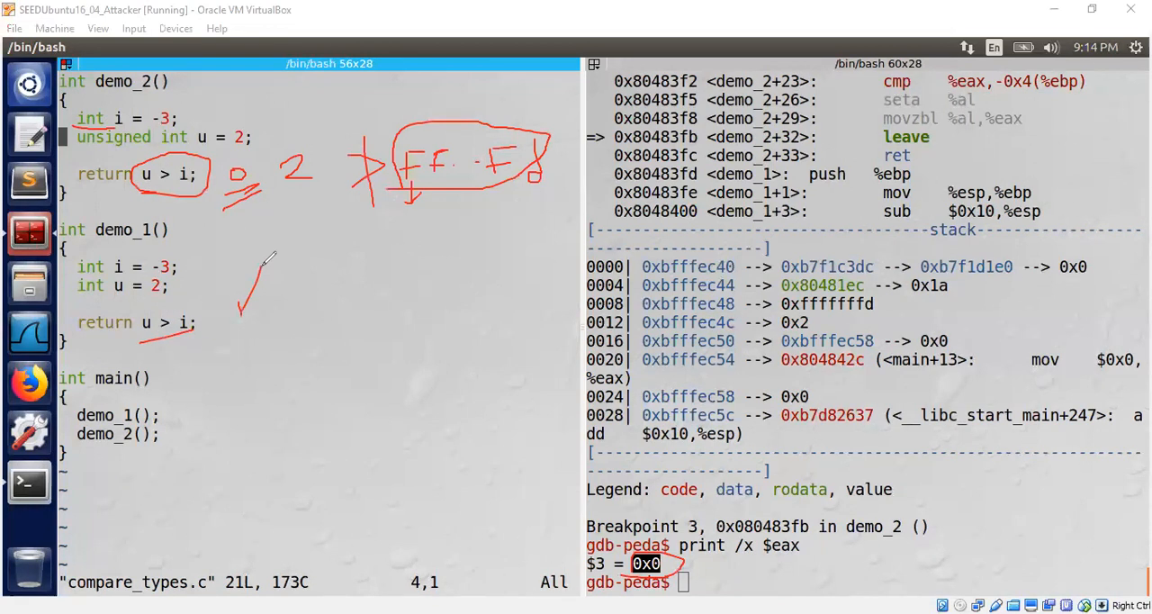
mouse_move(805, 508)
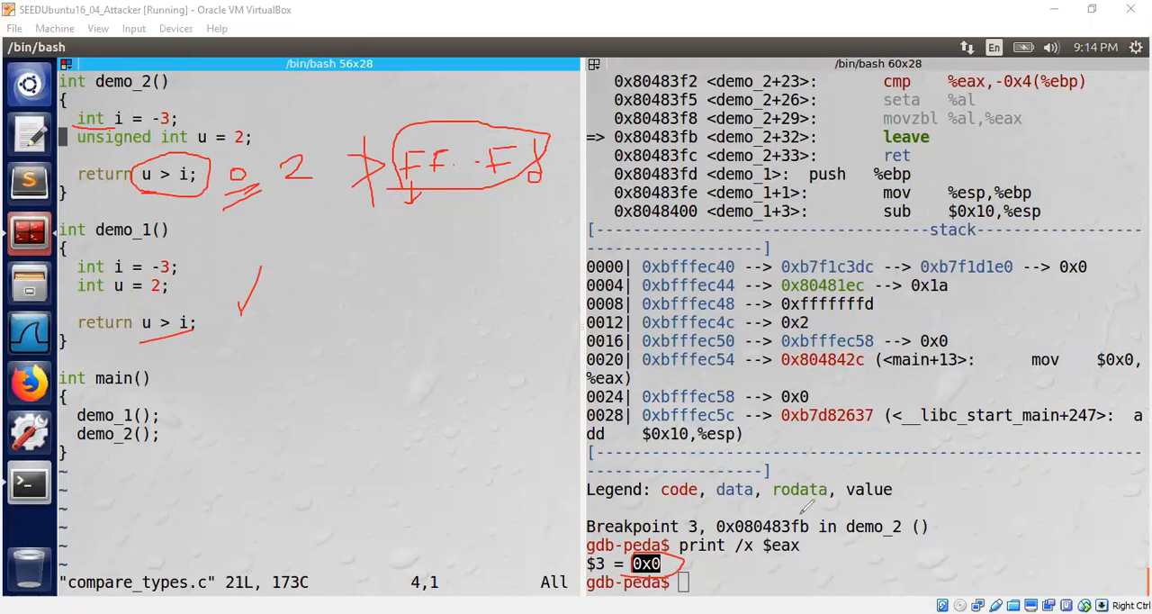
mouse_move(909, 478)
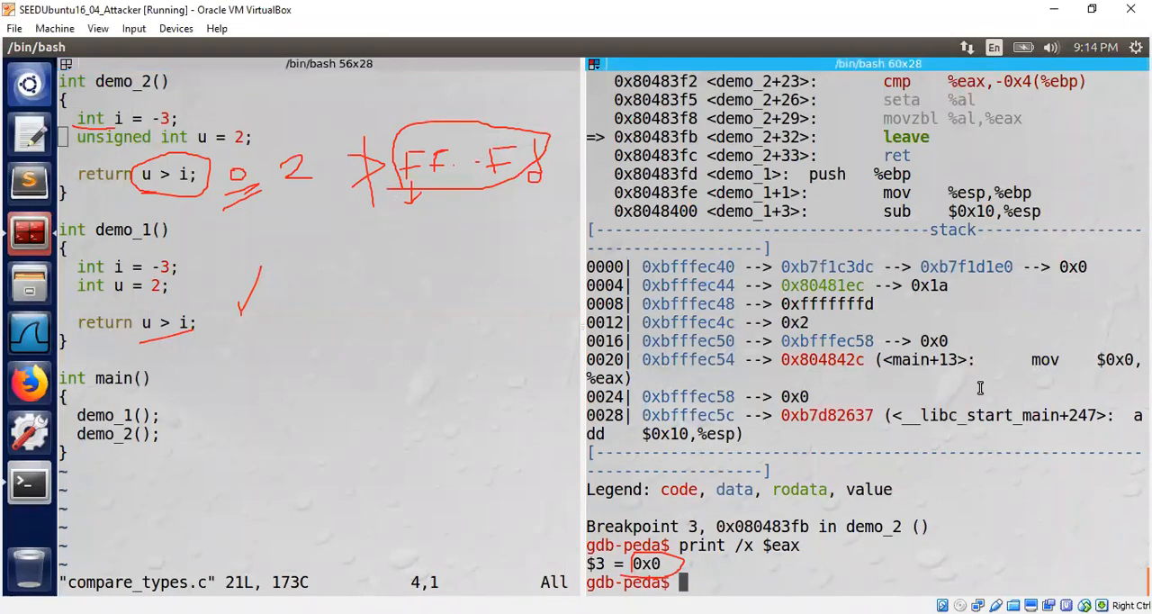
Disassemble demo_2, highlight its seta, then disassemble demo_1 below it
type("disa")
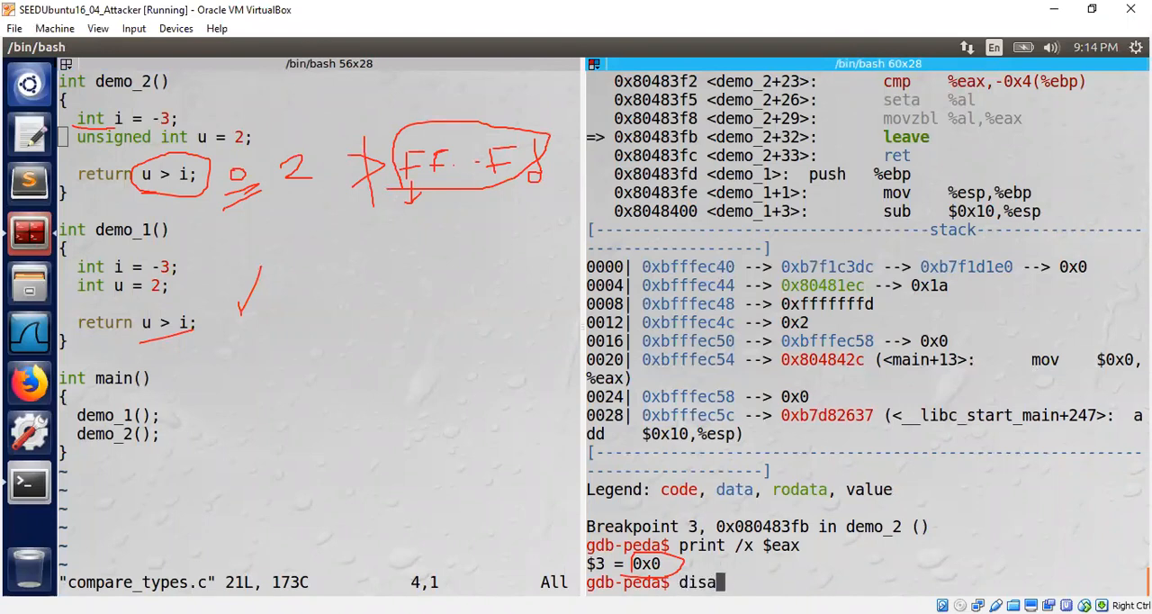
type("ss demo_")
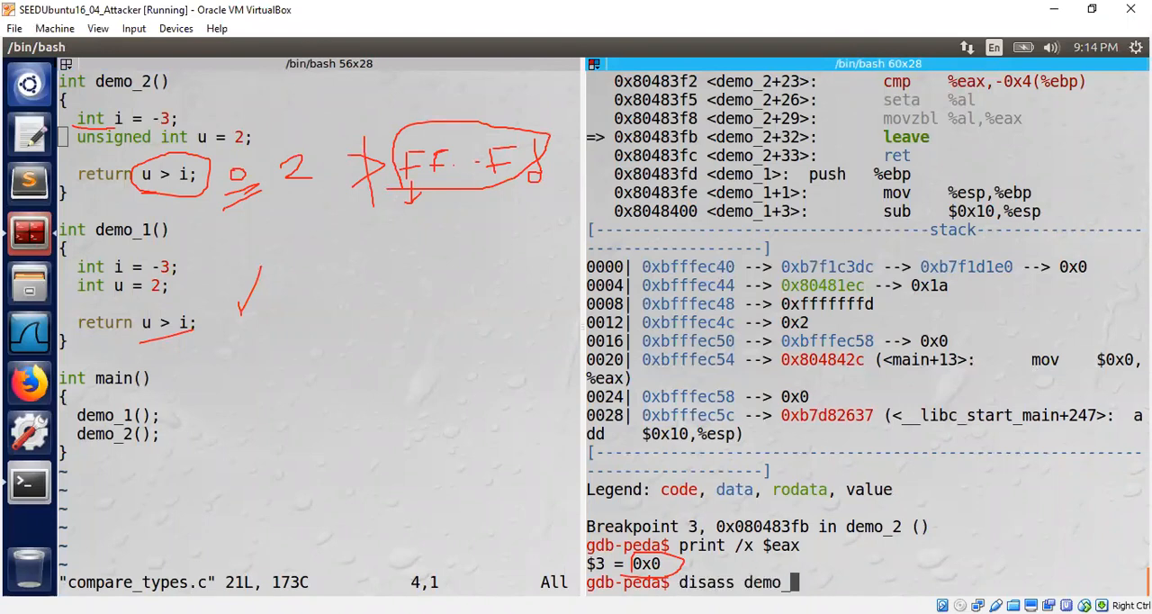
key("Return")
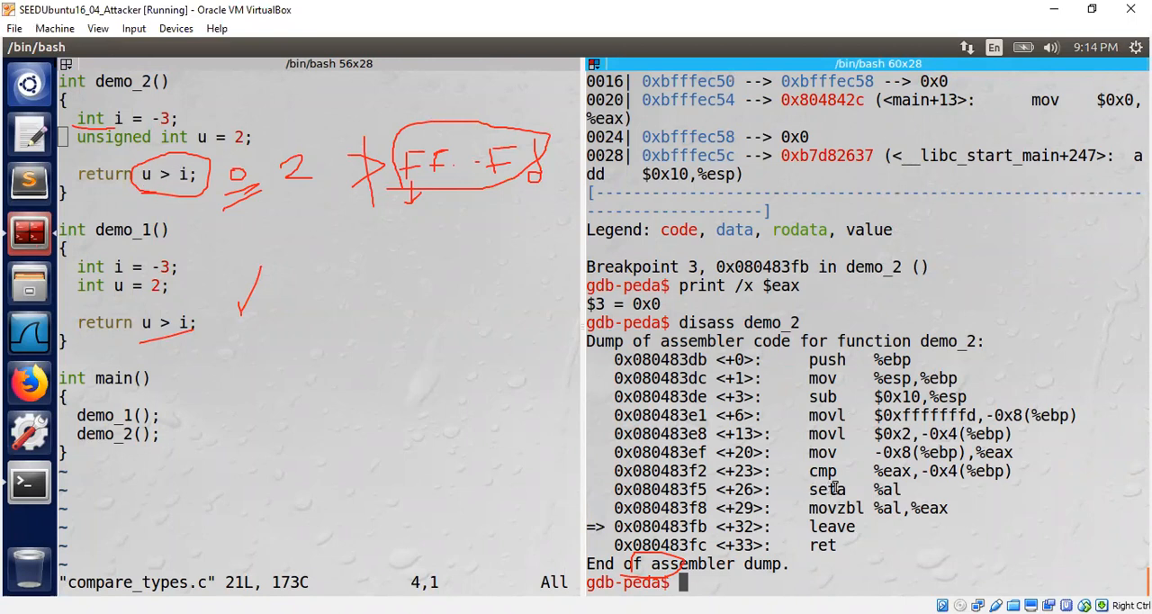
double_click(826, 488)
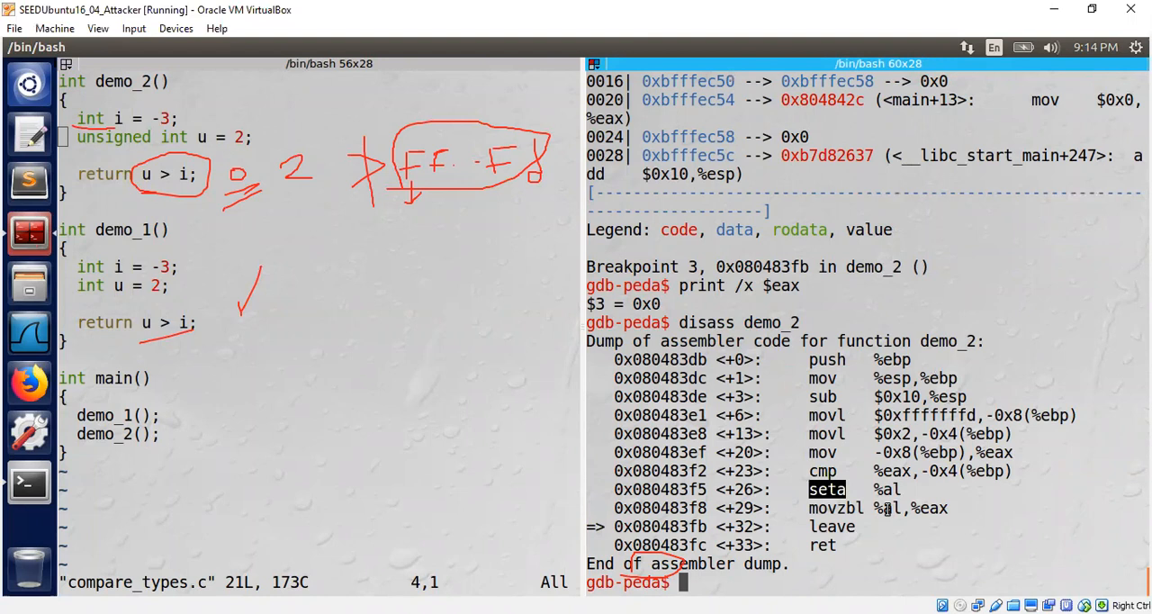
type("di")
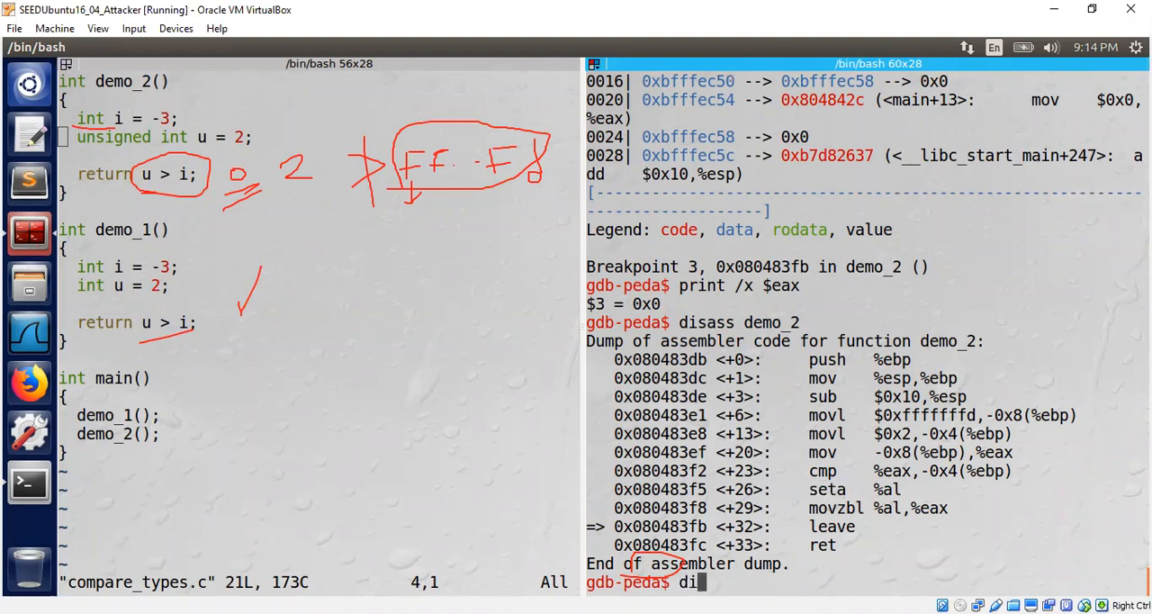
key("Return")
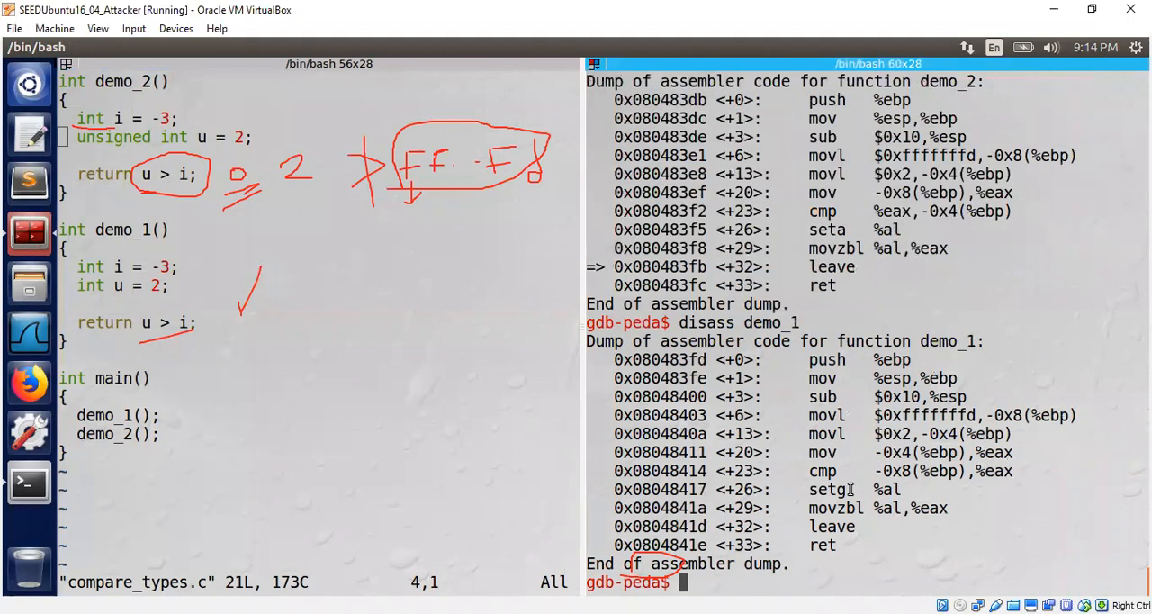